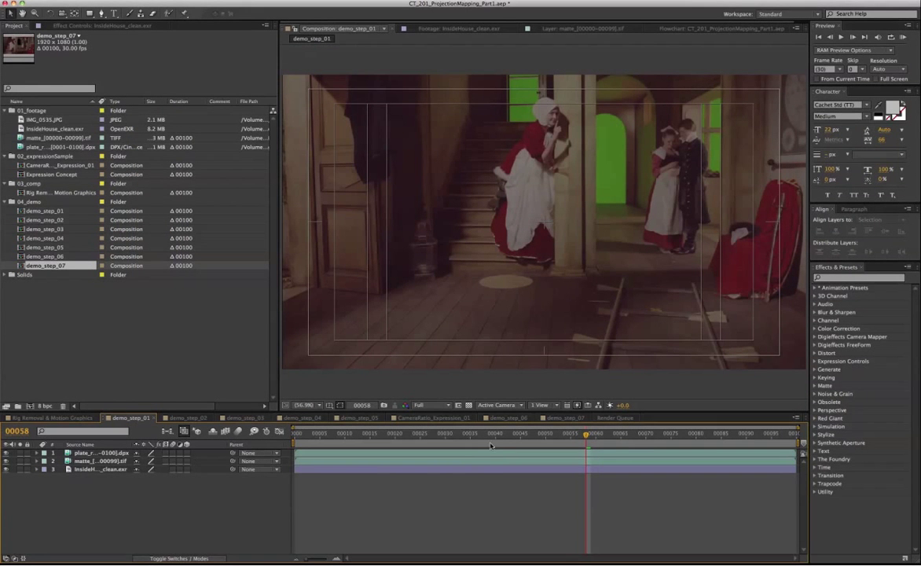
Review the shot, add CameraTracker to the plate with Matte Luminance from the matte layer, and track features
{"action": "left_click_drag", "start_coordinate": [586, 436], "coordinate": [721, 437]}
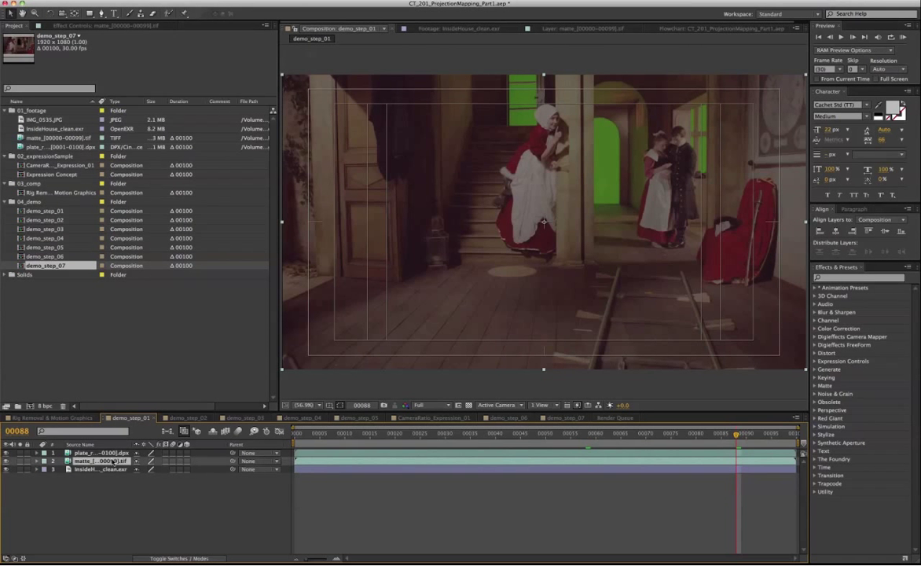
{"action": "left_click", "coordinate": [359, 432]}
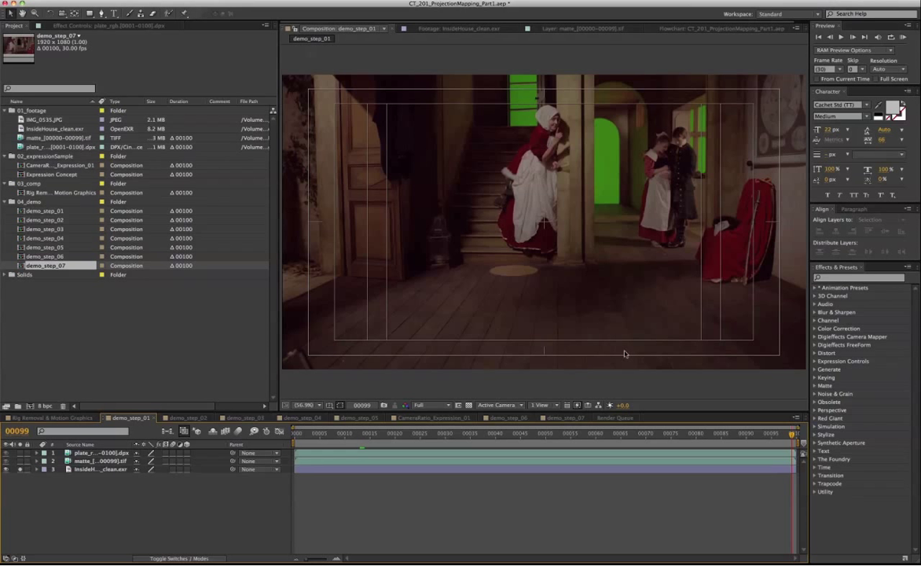
{"action": "mouse_move", "coordinate": [598, 274]}
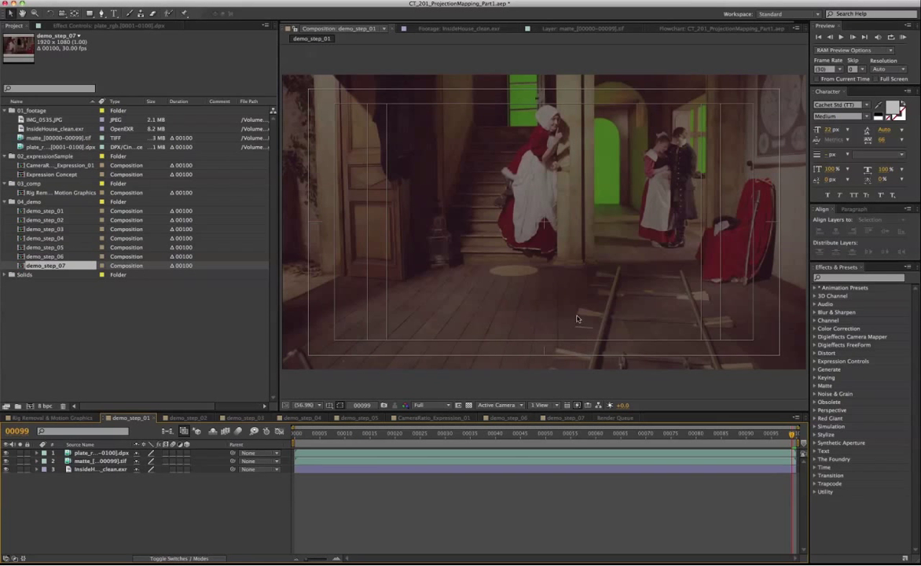
{"action": "mouse_move", "coordinate": [534, 401]}
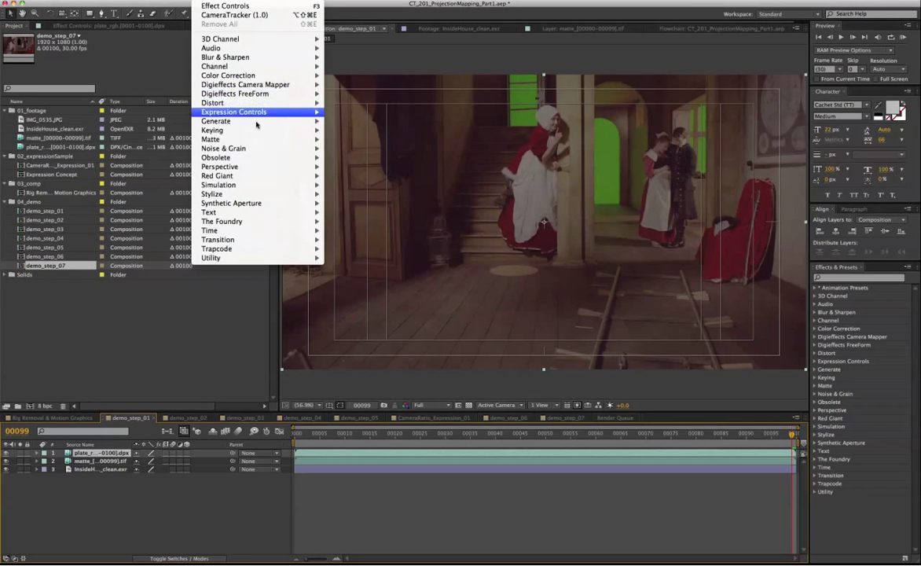
{"action": "mouse_move", "coordinate": [222, 221]}
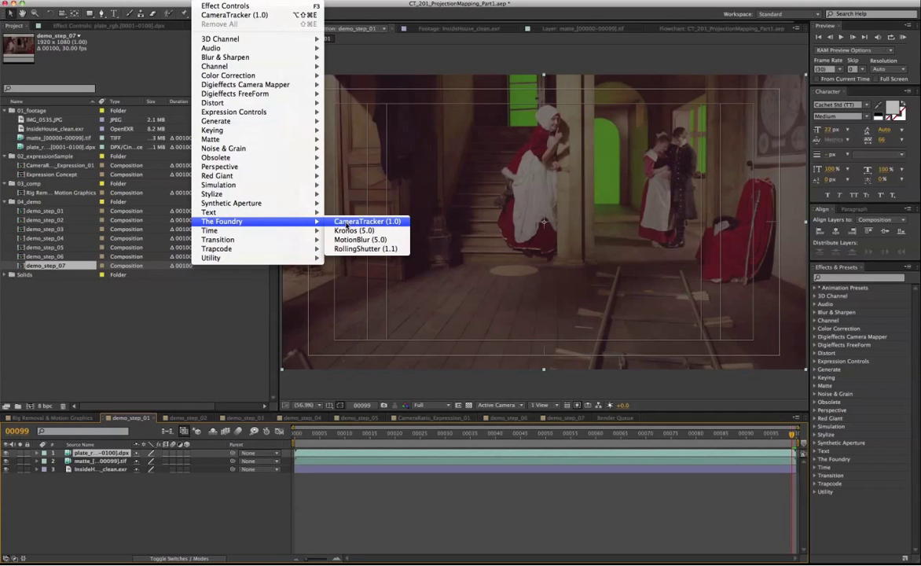
{"action": "left_click", "coordinate": [358, 221]}
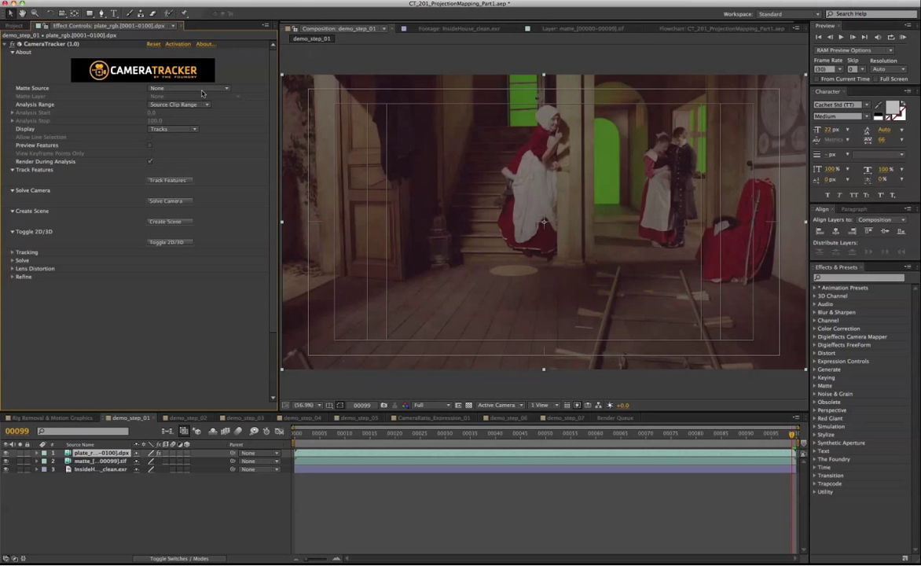
{"action": "left_click", "coordinate": [189, 87]}
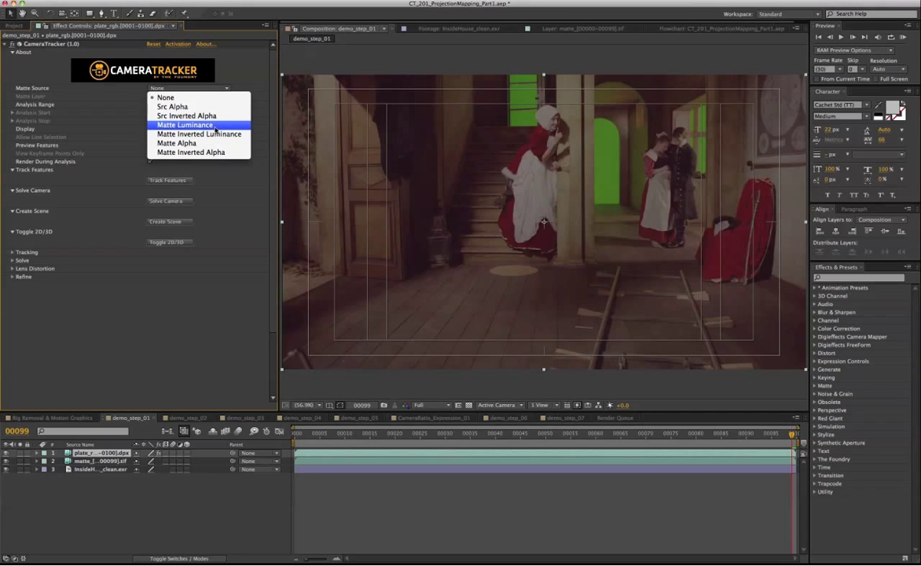
{"action": "left_click", "coordinate": [186, 125]}
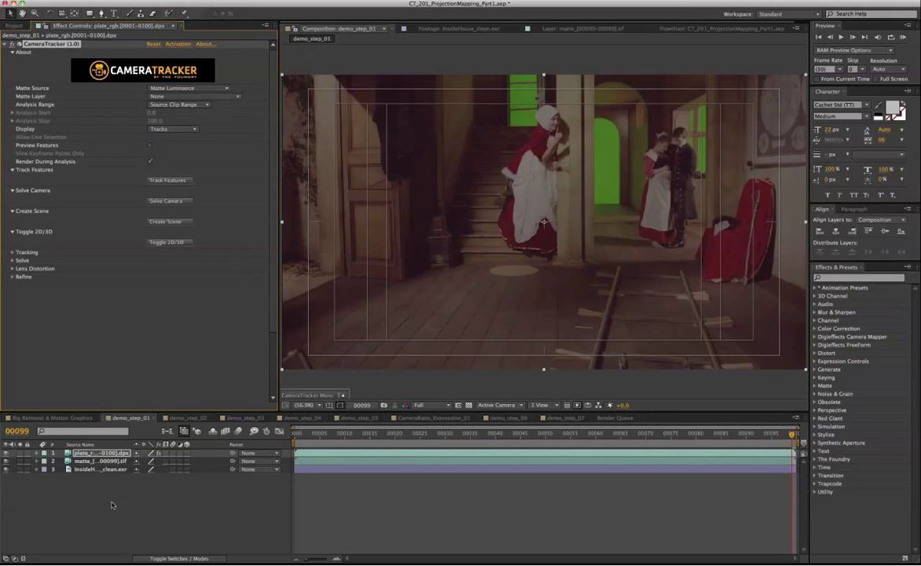
{"action": "left_click", "coordinate": [193, 96]}
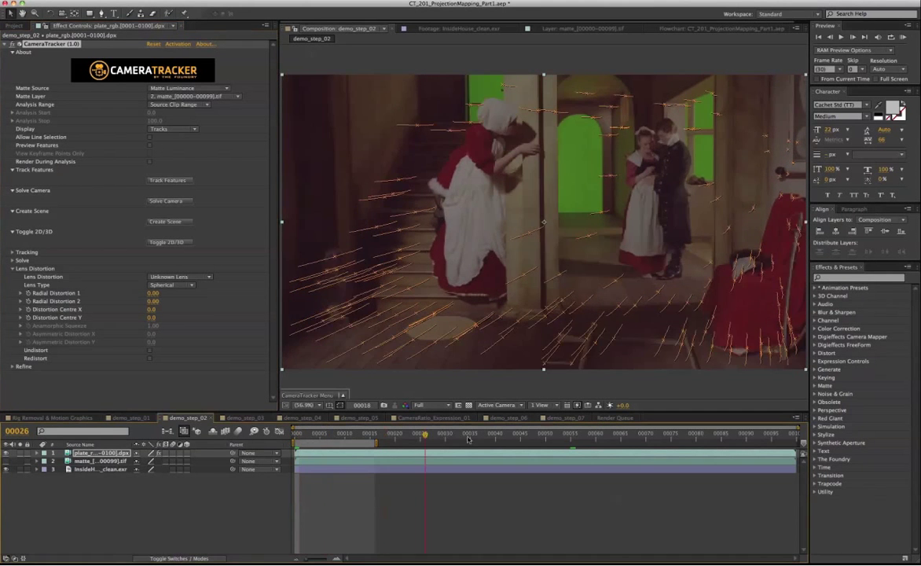
{"action": "left_click", "coordinate": [729, 433]}
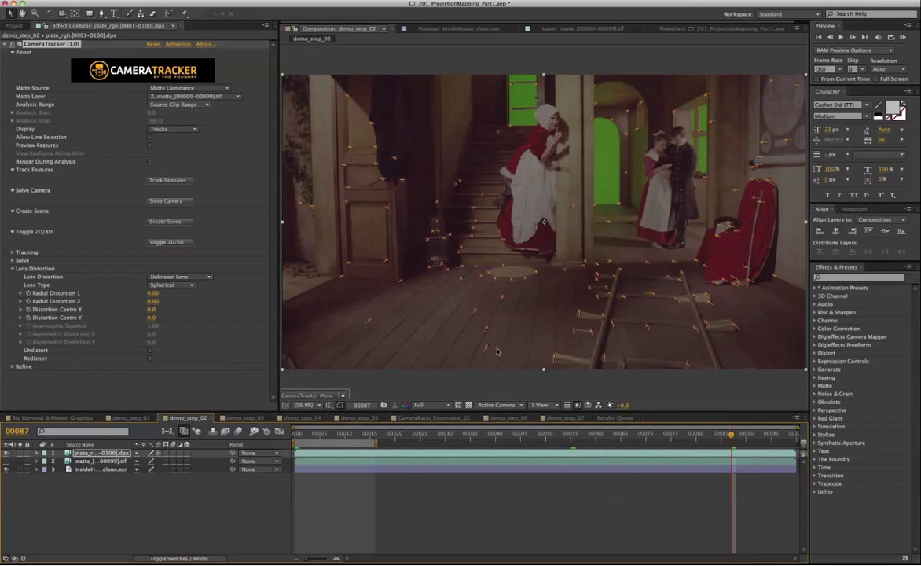
{"action": "mouse_move", "coordinate": [365, 199]}
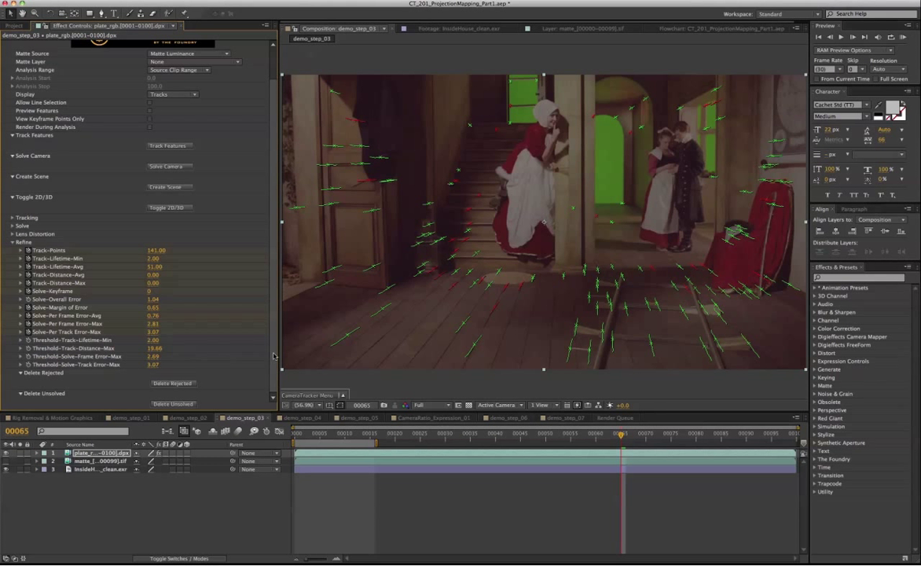
{"action": "mouse_move", "coordinate": [233, 370]}
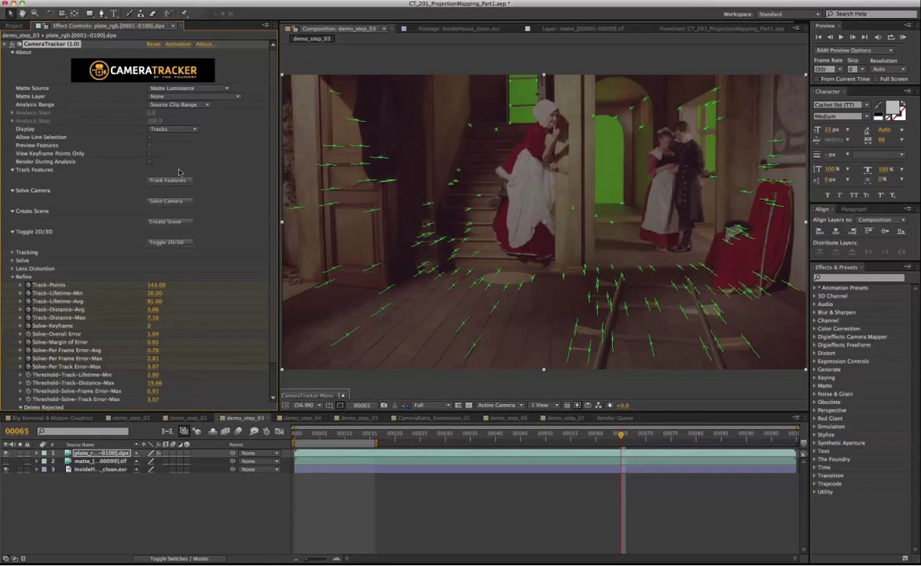
Solve the camera and dismiss the 0.726-pixel reprojection error report
{"action": "left_click", "coordinate": [165, 201]}
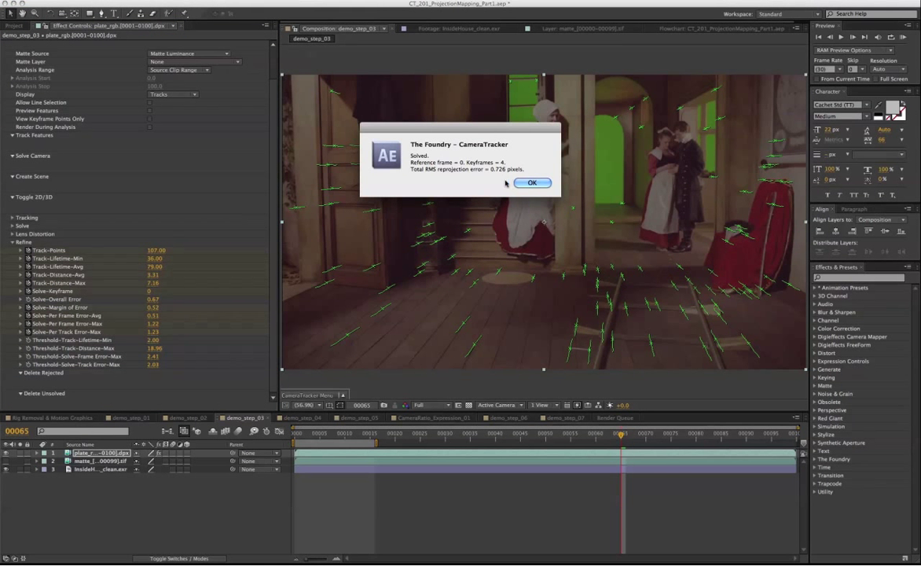
{"action": "left_click", "coordinate": [533, 182]}
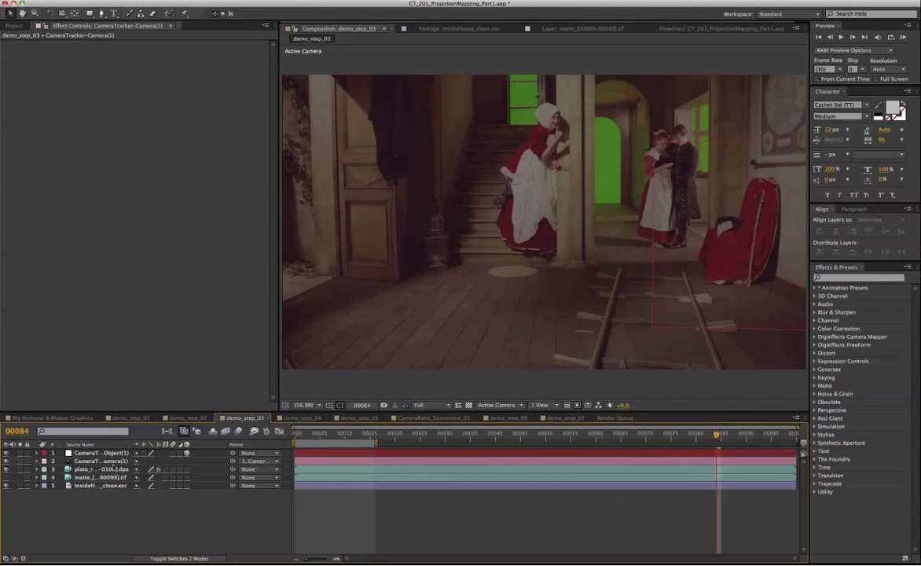
Set the CameraTracker ground plane from the selected floor track points
{"action": "left_click", "coordinate": [100, 469]}
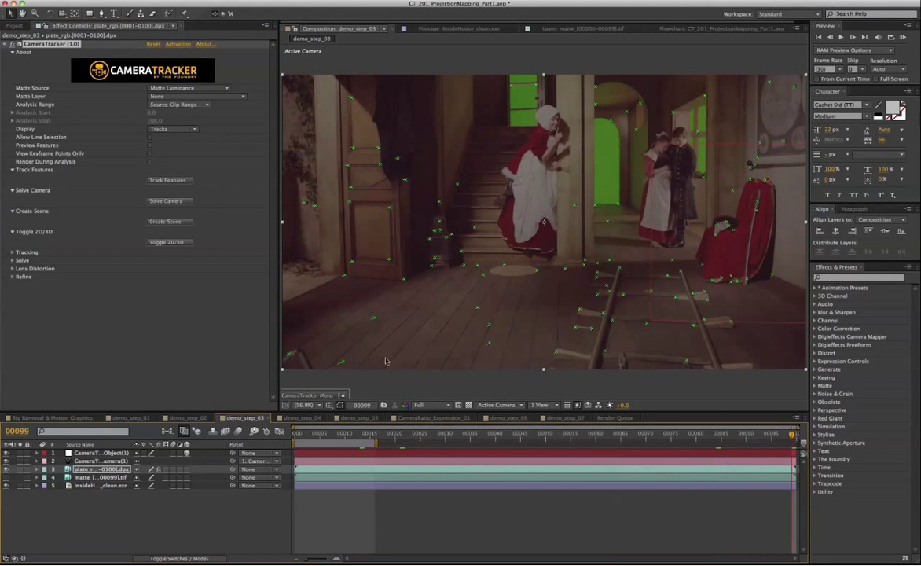
{"action": "mouse_move", "coordinate": [484, 305]}
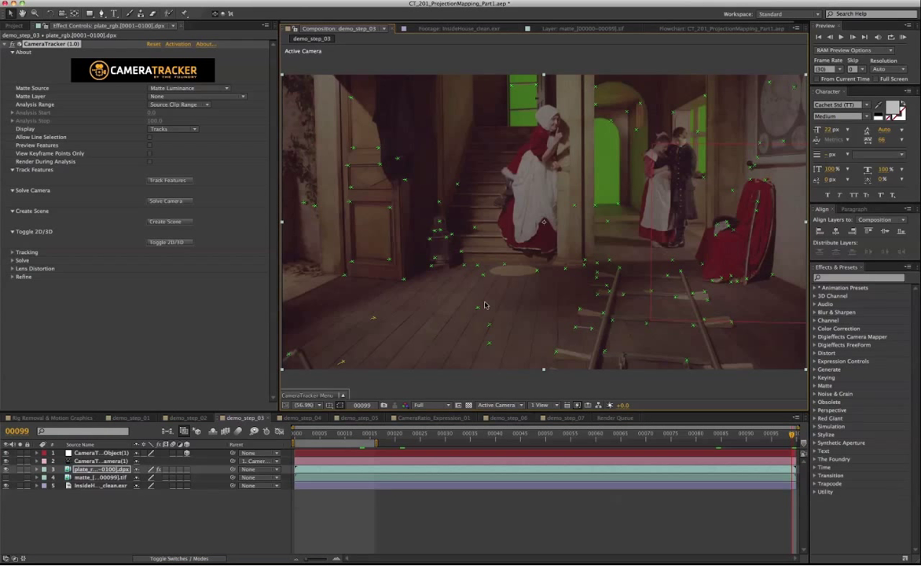
{"action": "mouse_move", "coordinate": [585, 256]}
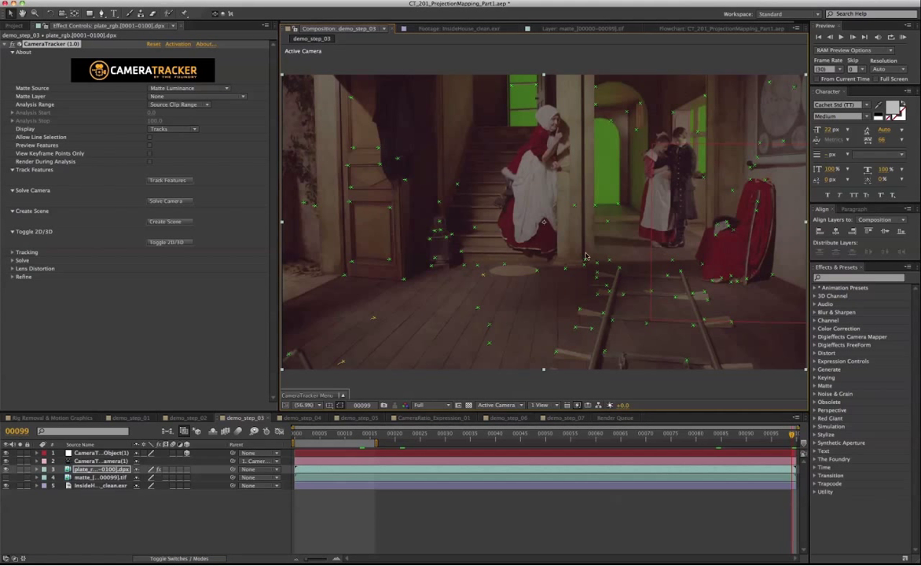
{"action": "left_click", "coordinate": [309, 394]}
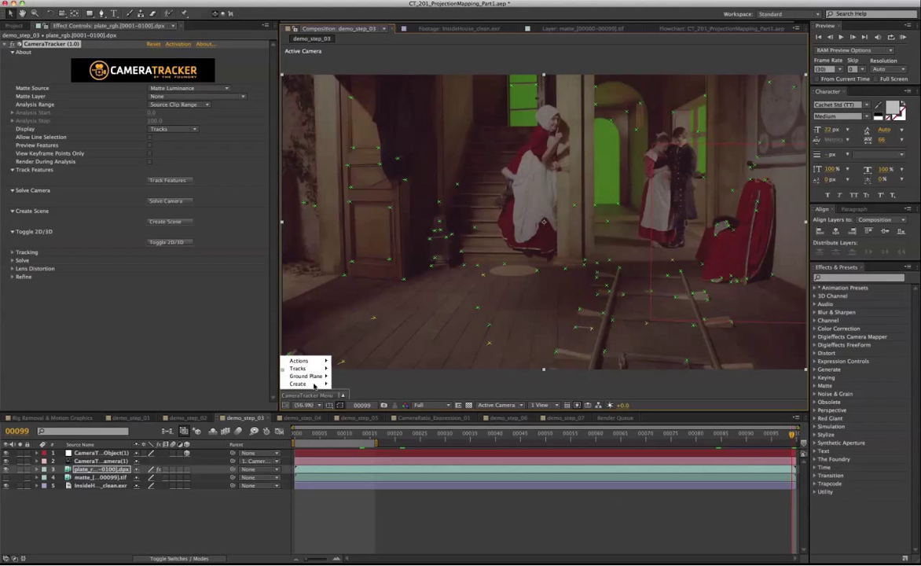
{"action": "left_click", "coordinate": [305, 376]}
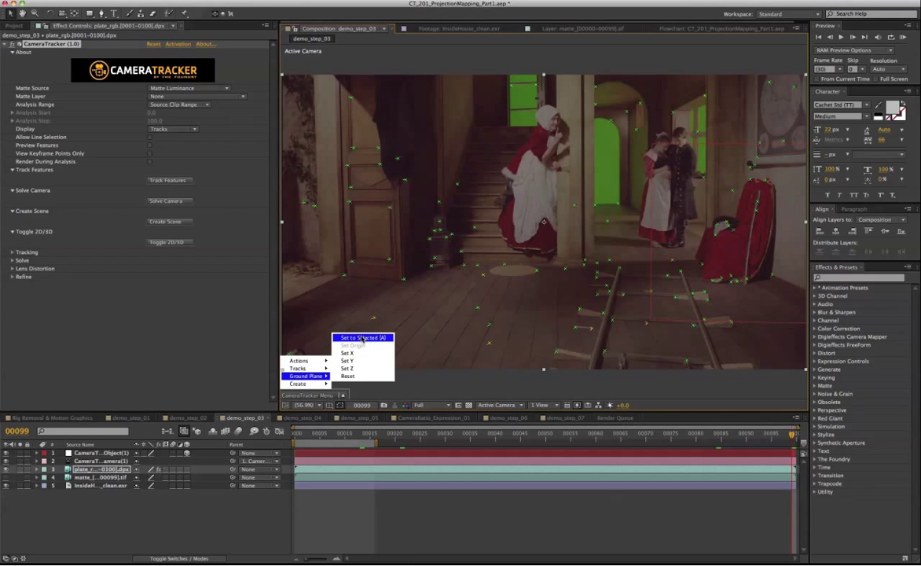
{"action": "left_click", "coordinate": [362, 337]}
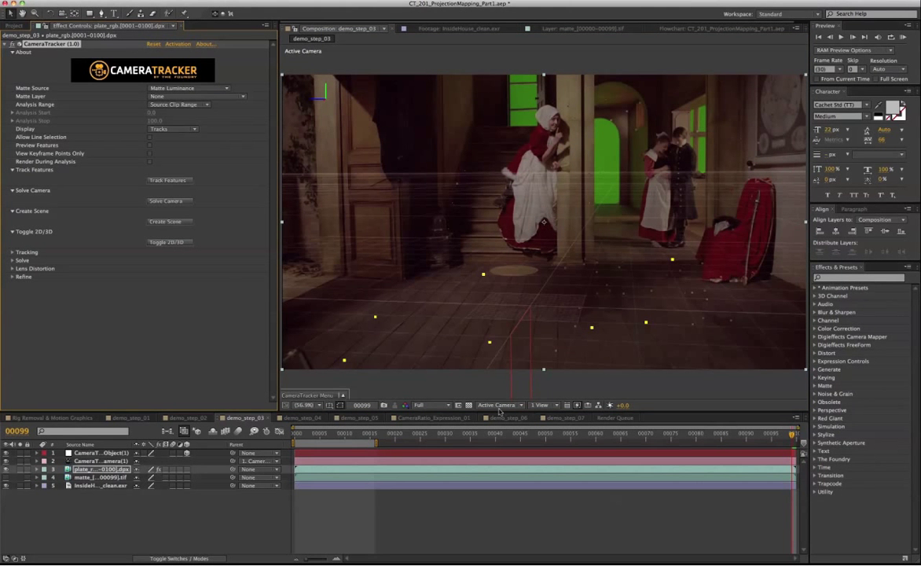
Inspect the point cloud in Custom View 1, then return to the Active Camera view
{"action": "left_click", "coordinate": [496, 405]}
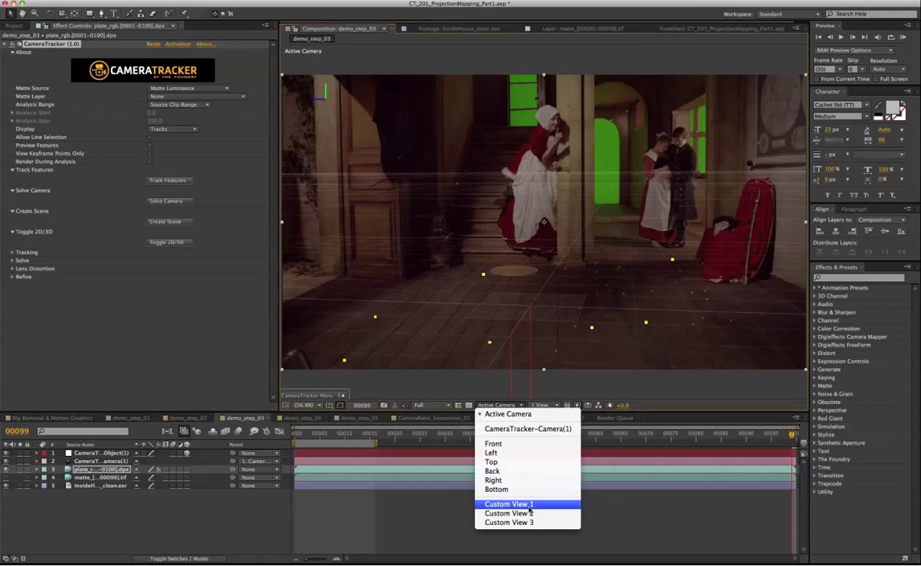
{"action": "left_click", "coordinate": [508, 503]}
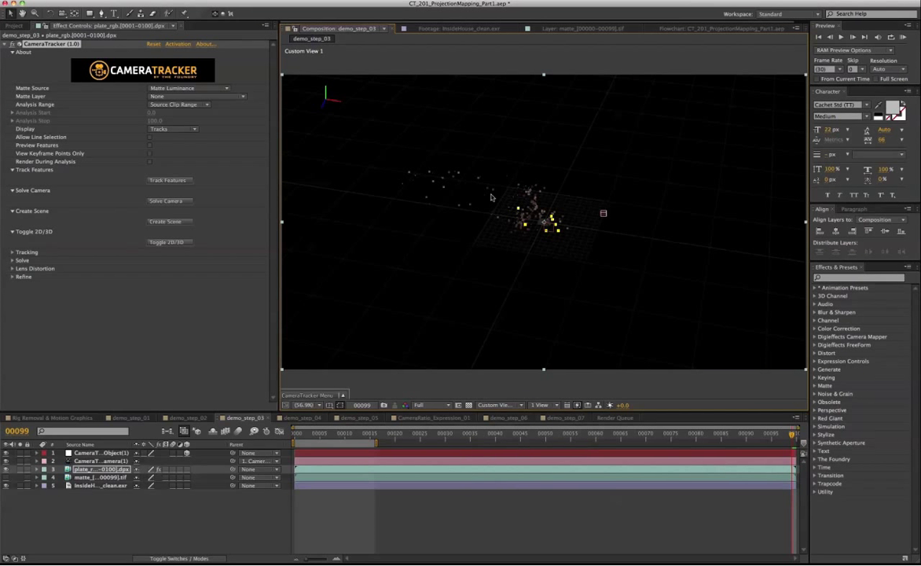
{"action": "mouse_move", "coordinate": [532, 274]}
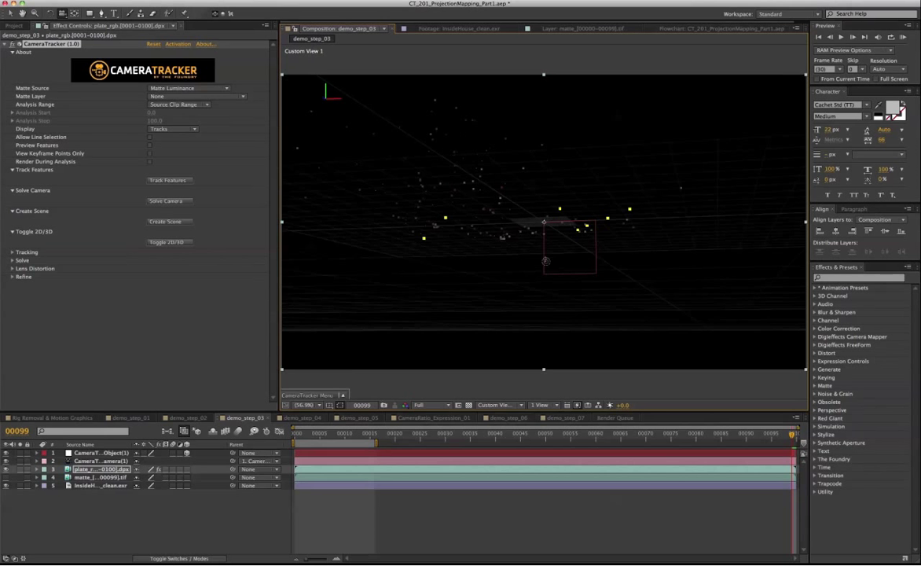
{"action": "left_click", "coordinate": [499, 405]}
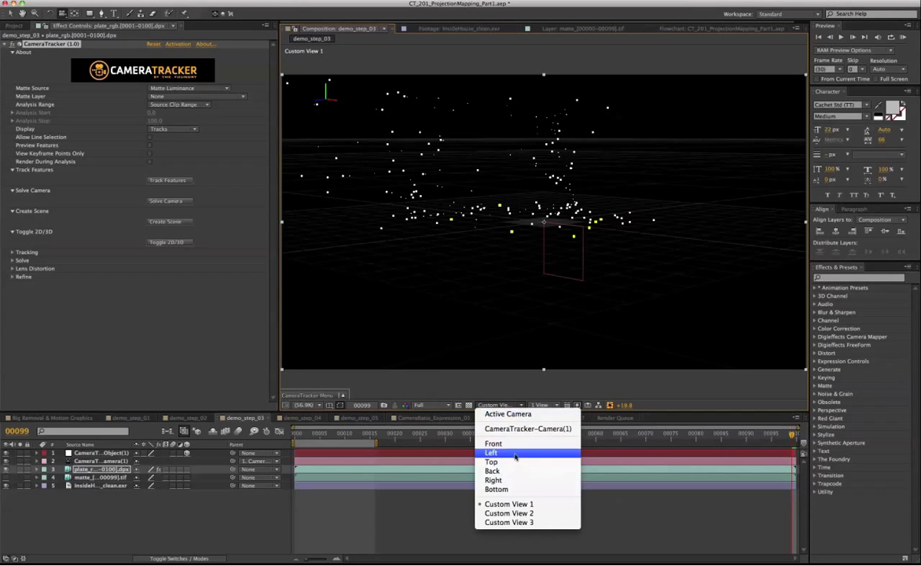
{"action": "left_click", "coordinate": [508, 414]}
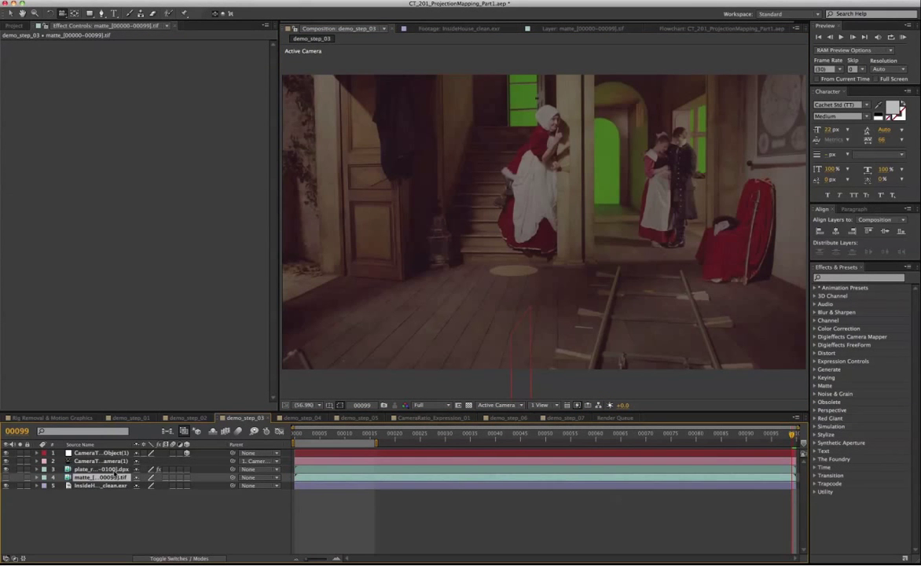
Select the plate layer and switch to the demo_step_04 composition tab
{"action": "left_click", "coordinate": [100, 468]}
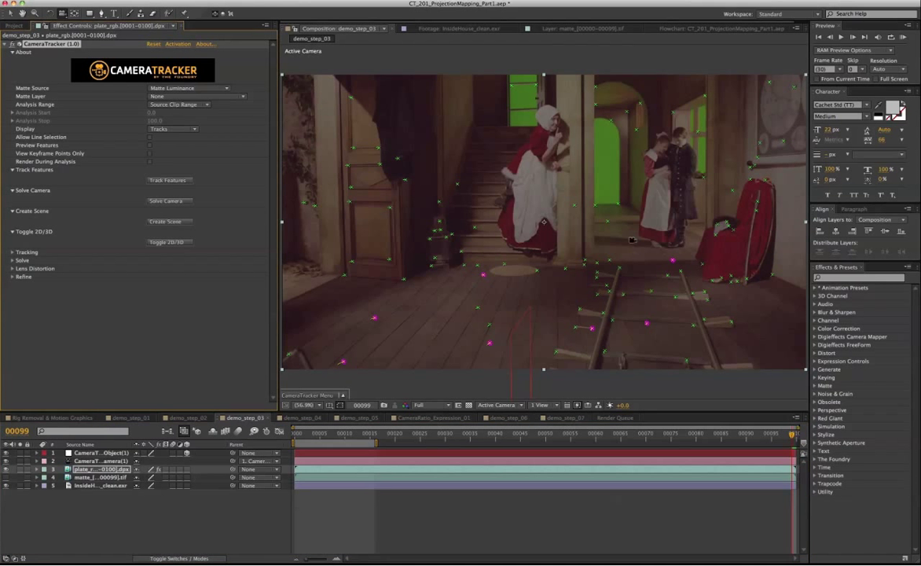
{"action": "mouse_move", "coordinate": [557, 281]}
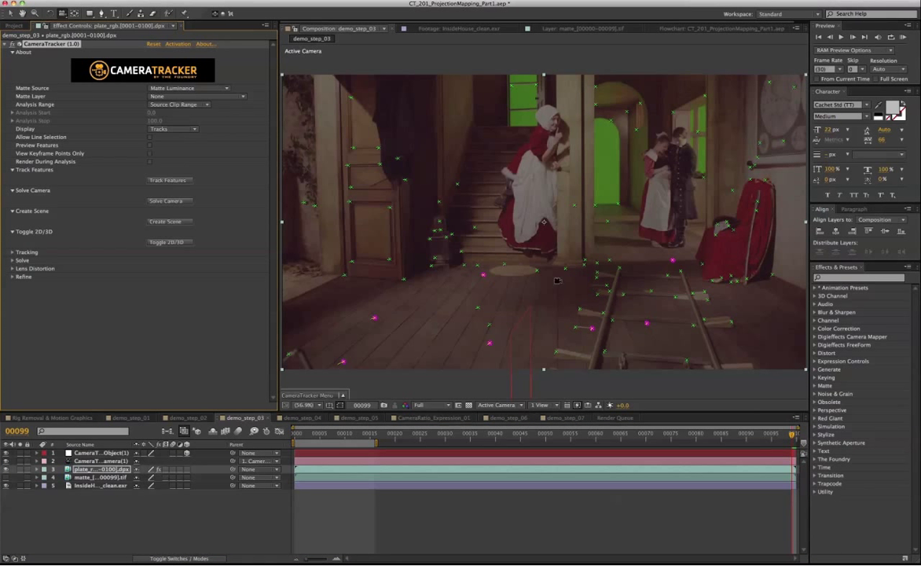
{"action": "mouse_move", "coordinate": [548, 299]}
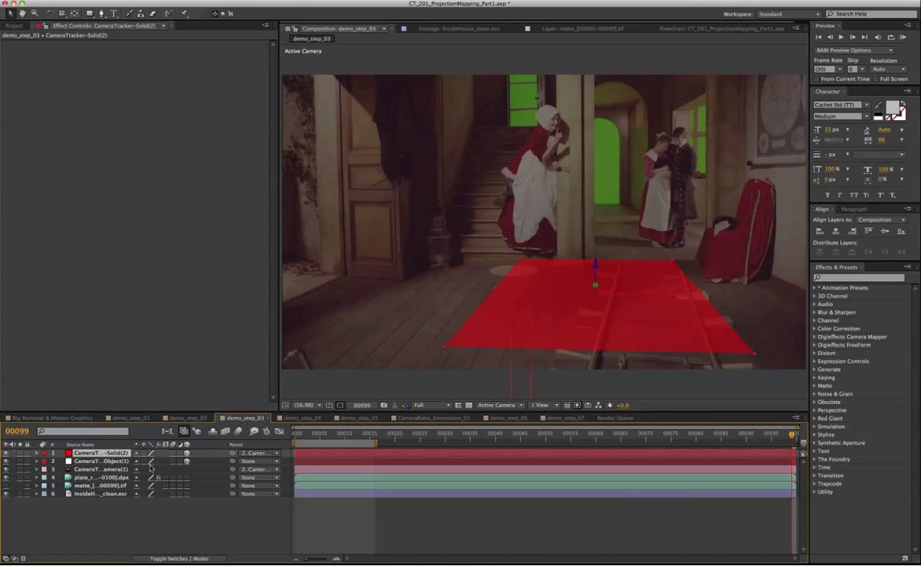
{"action": "left_click", "coordinate": [36, 452]}
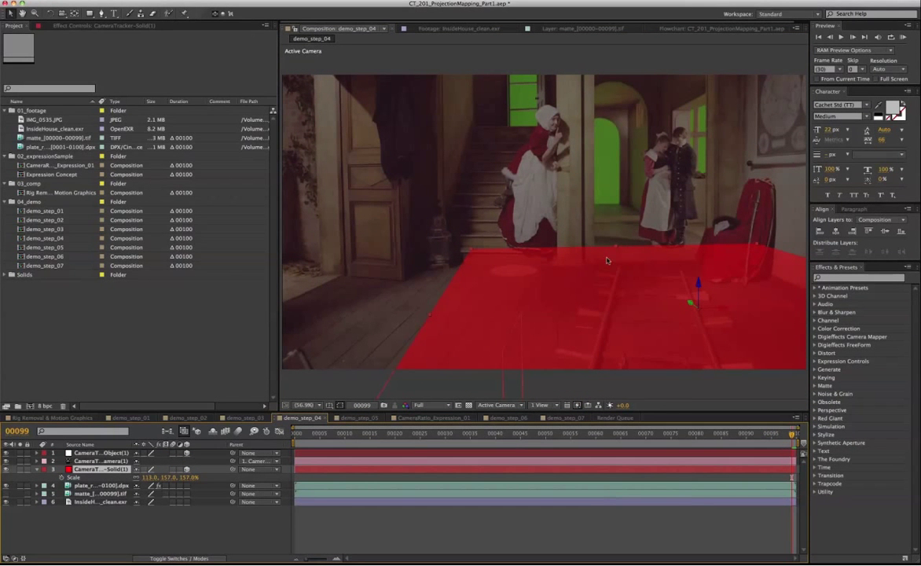
{"action": "mouse_move", "coordinate": [581, 253]}
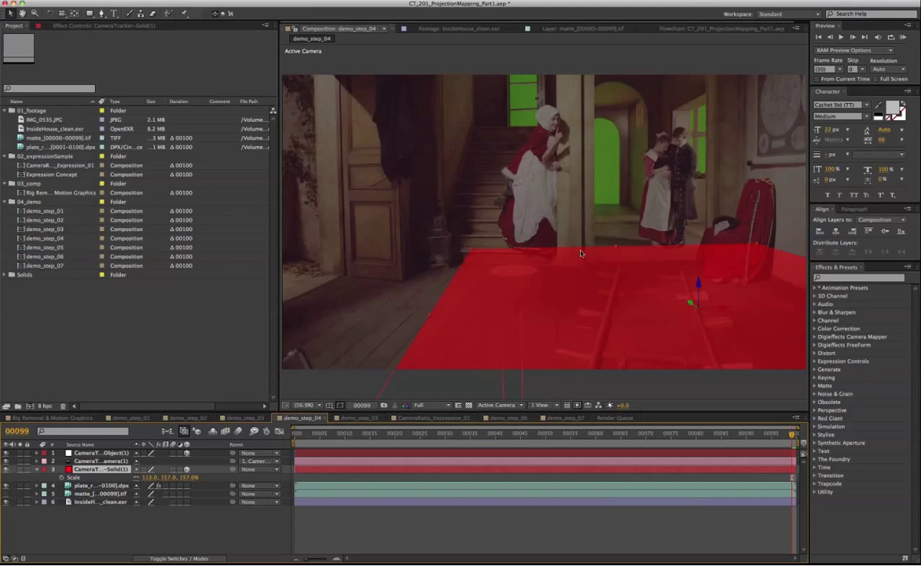
{"action": "mouse_move", "coordinate": [604, 261]}
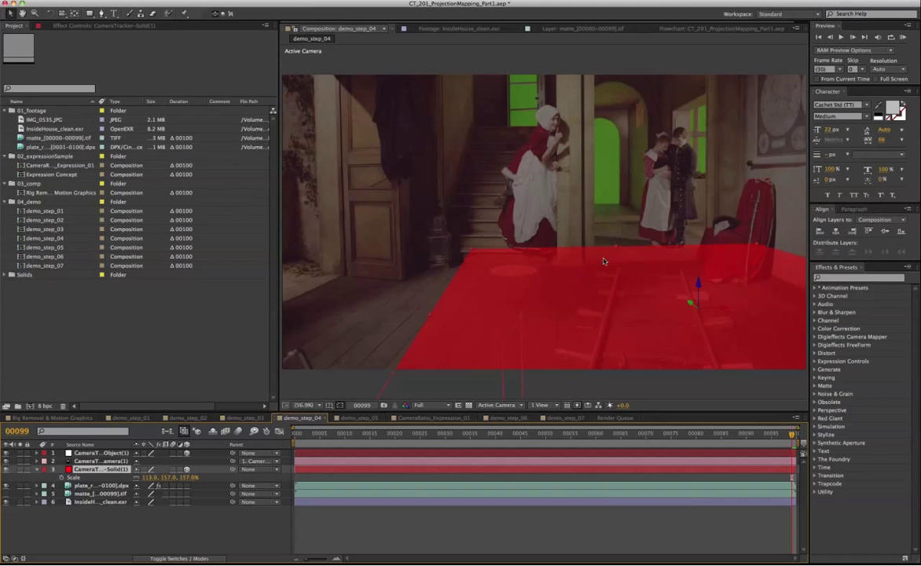
{"action": "mouse_move", "coordinate": [575, 334]}
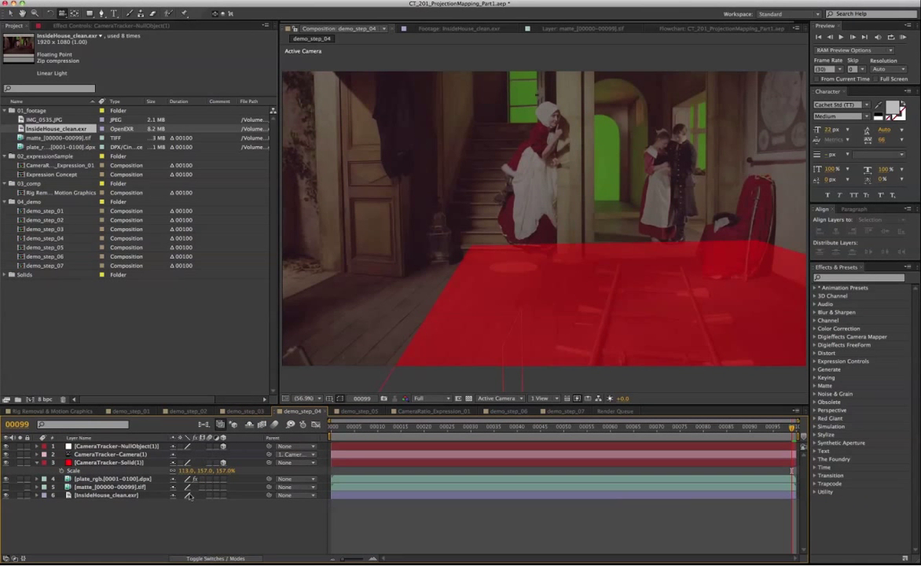
Duplicate CameraTracker-Camera with Parent None, rename it CamProject, and add InsideHouse_clean.exr
{"action": "left_click", "coordinate": [110, 454]}
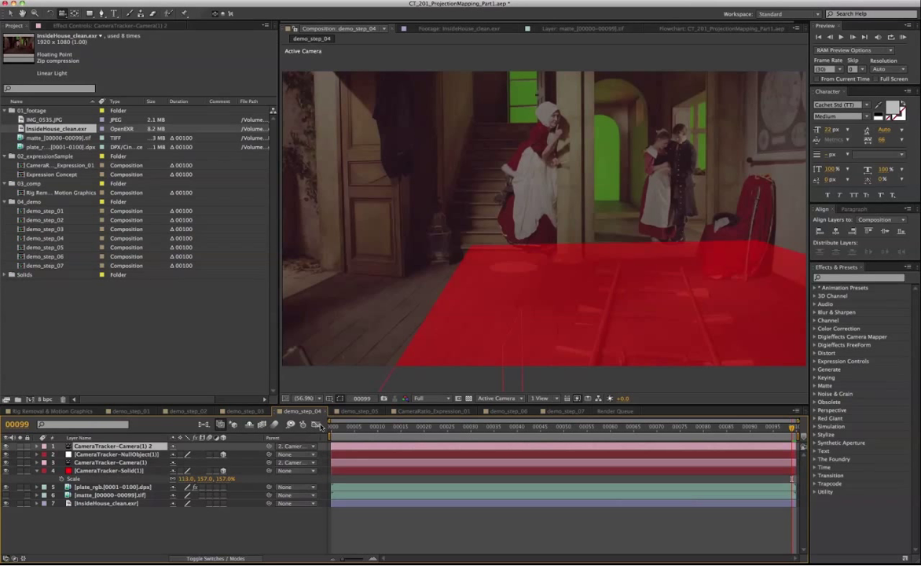
{"action": "left_click", "coordinate": [294, 445]}
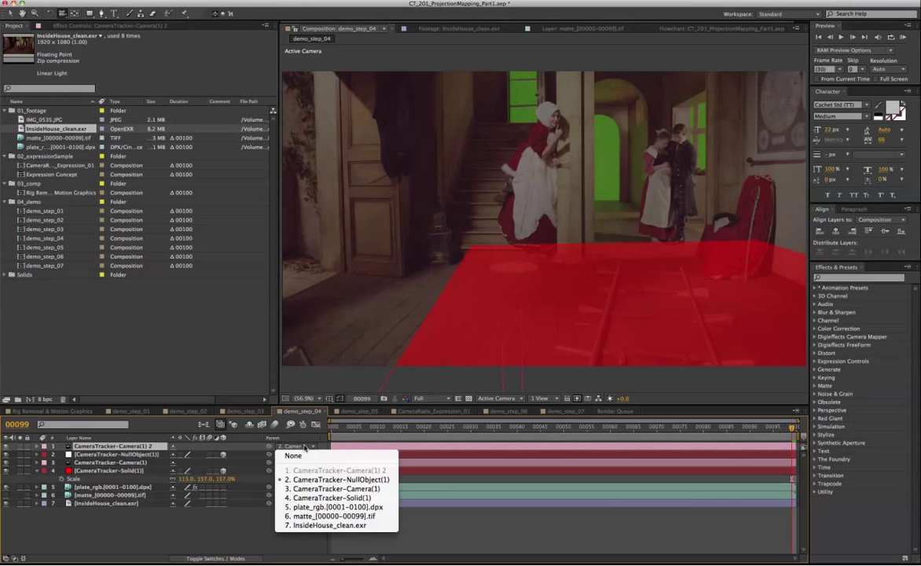
{"action": "left_click", "coordinate": [293, 455]}
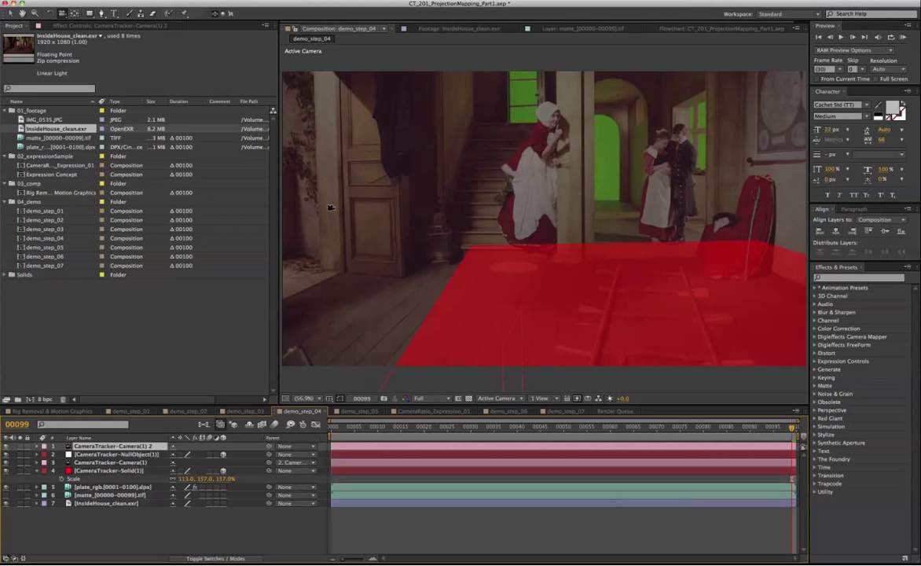
{"action": "double_click", "coordinate": [117, 446]}
{"action": "type", "text": "CamProject"}
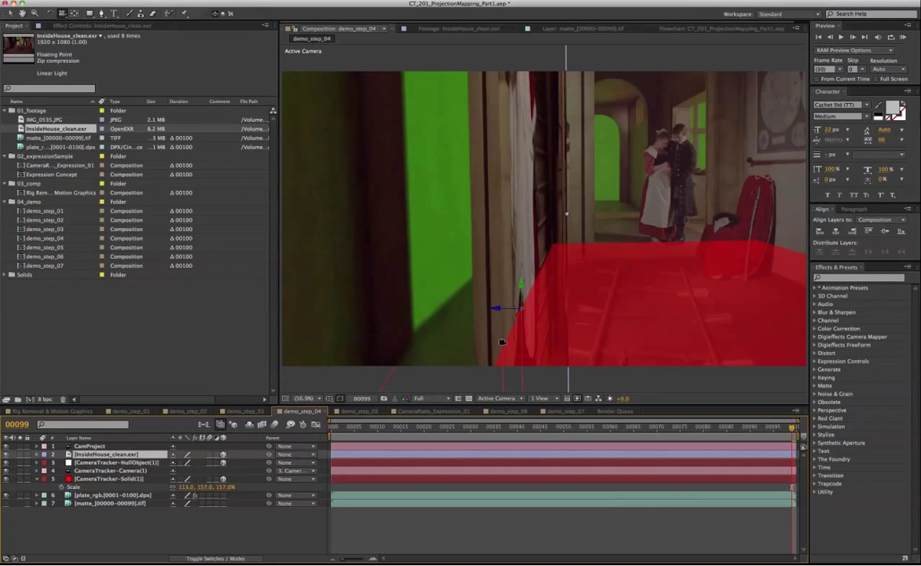
{"action": "left_click", "coordinate": [498, 397]}
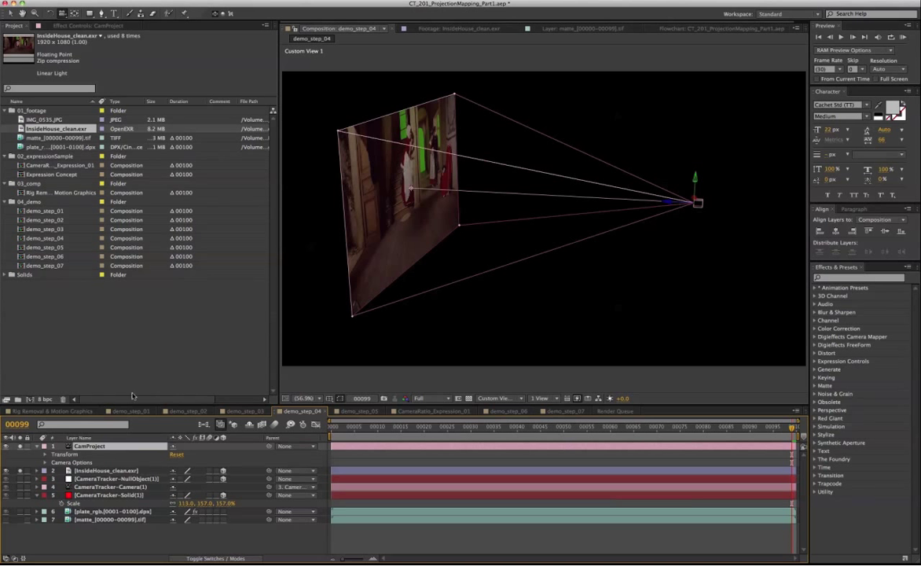
Set the CamProject camera type and add Light 1 as a shadow-casting spot light
{"action": "left_click", "coordinate": [267, 164]}
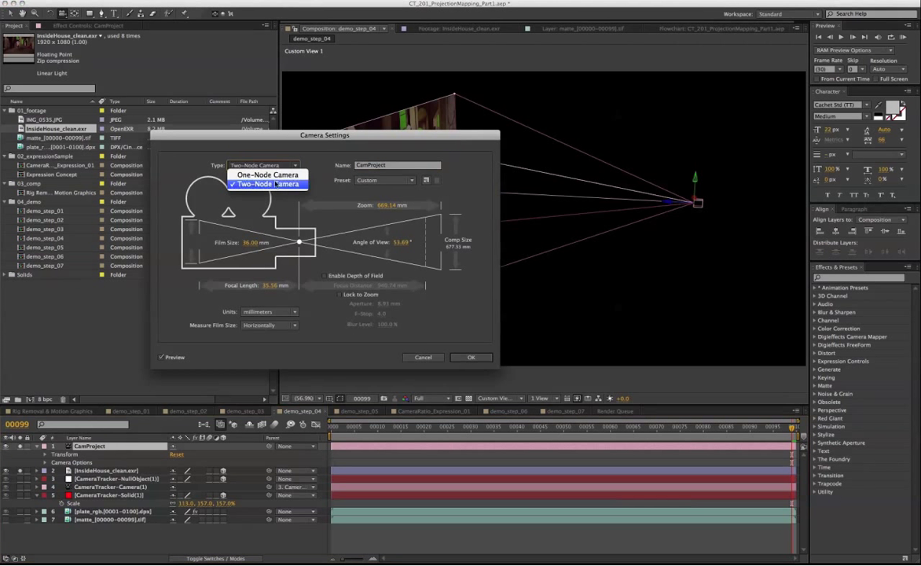
{"action": "left_click", "coordinate": [470, 356]}
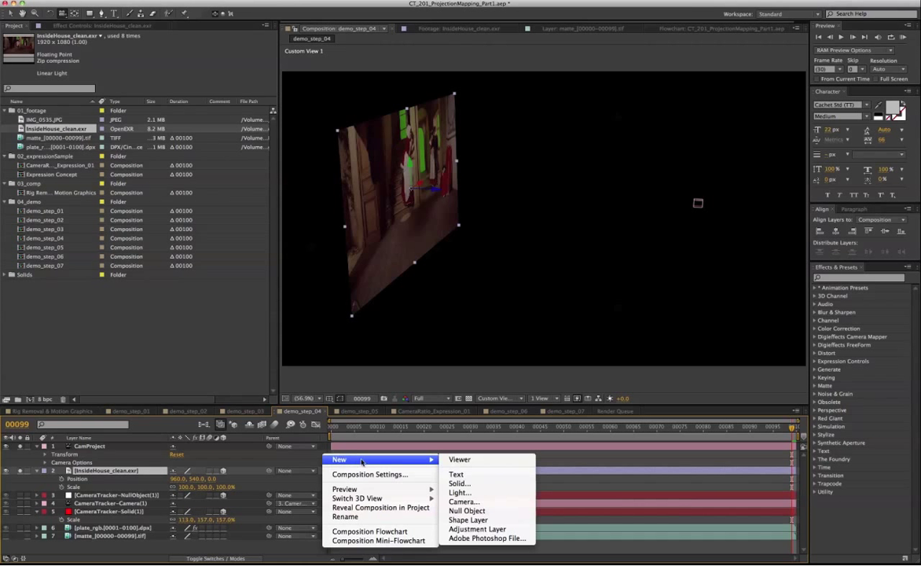
{"action": "left_click", "coordinate": [459, 492]}
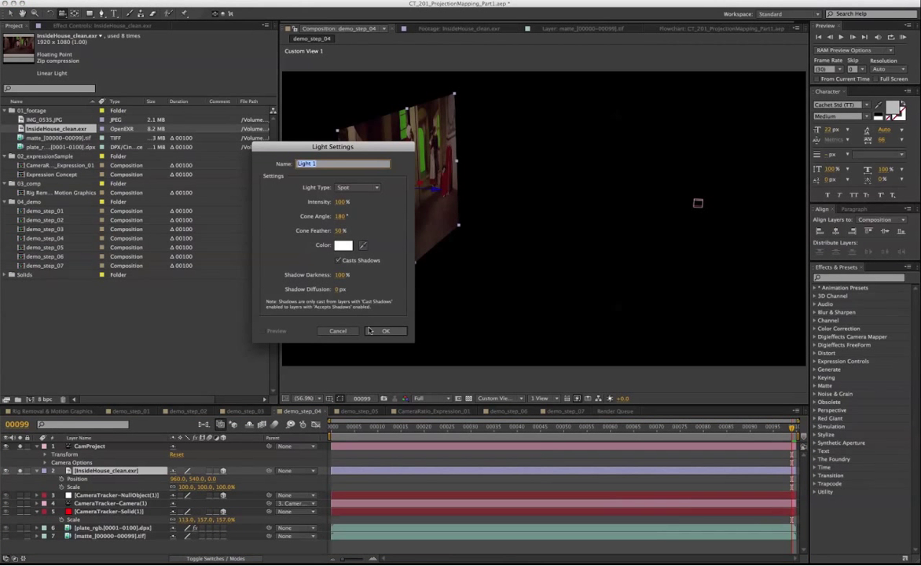
{"action": "left_click", "coordinate": [385, 330]}
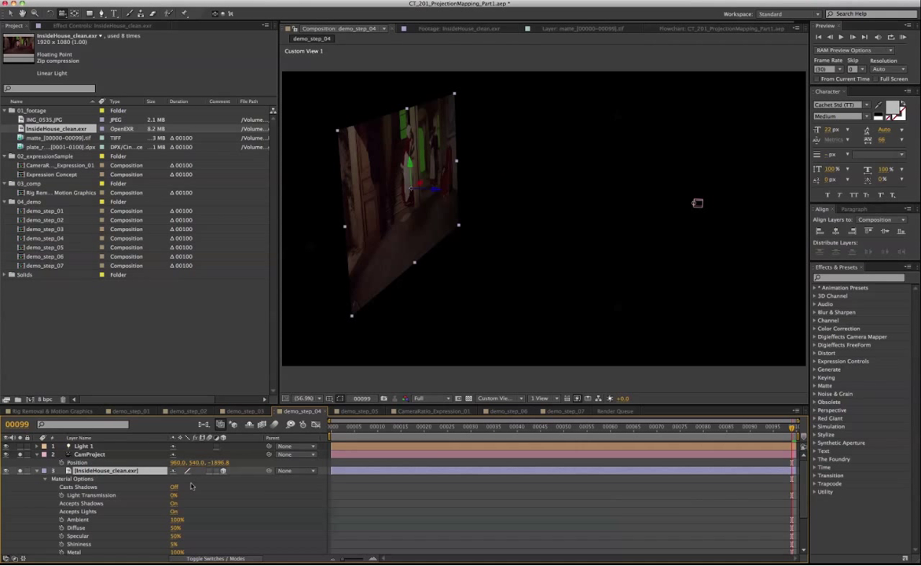
{"action": "mouse_move", "coordinate": [122, 489]}
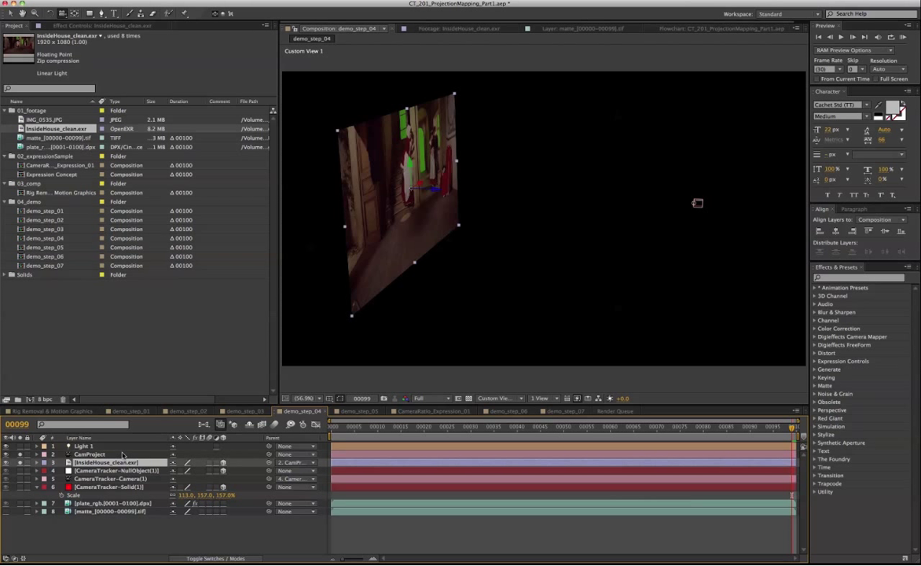
Link Light 1 and InsideHouse_clean.exr to CamProject via their Parent pick whips
{"action": "left_click", "coordinate": [83, 445]}
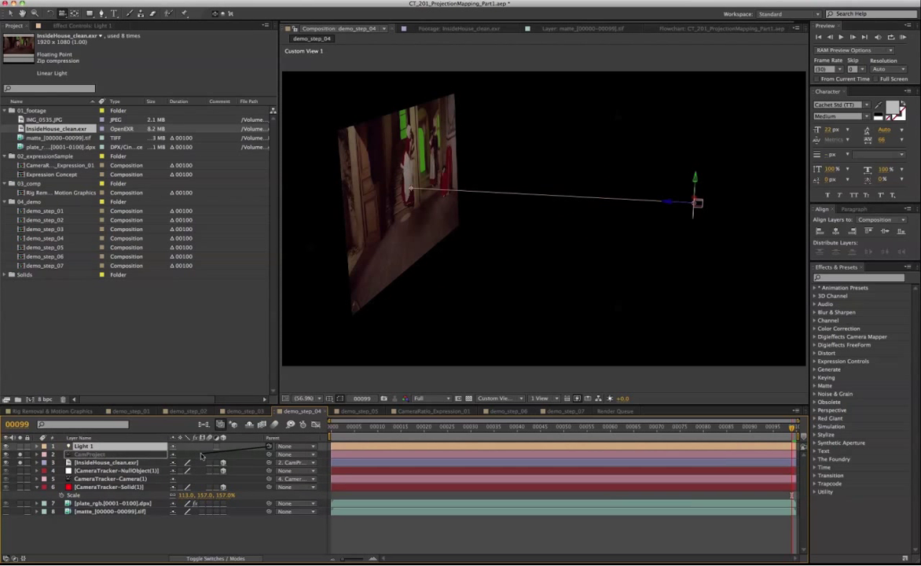
{"action": "left_click", "coordinate": [94, 453]}
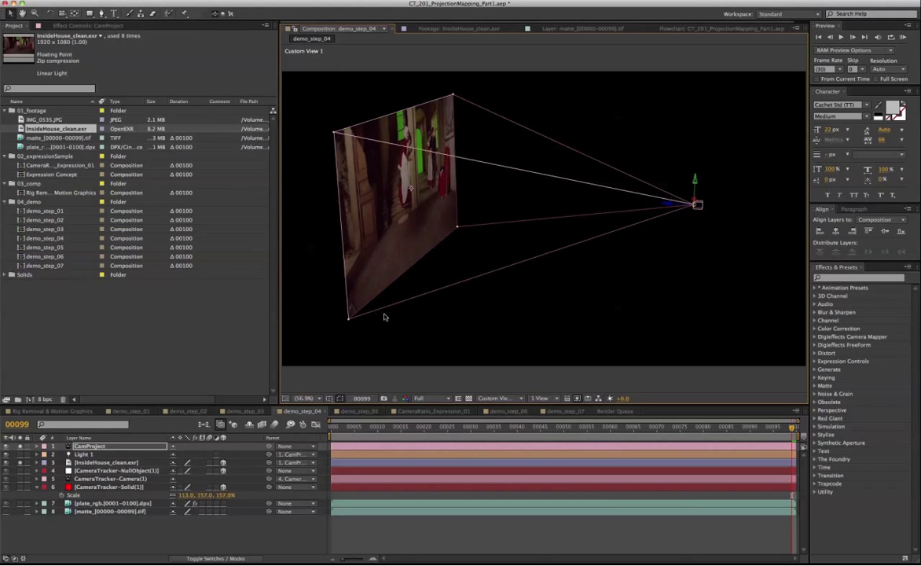
{"action": "left_click", "coordinate": [106, 462]}
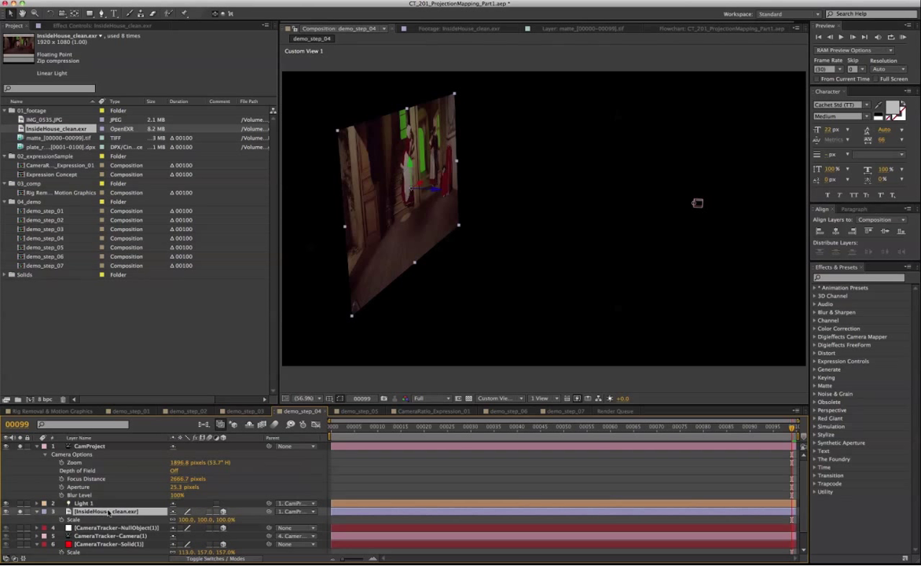
Give the clean plate a Scale expression driven by CamProject's zoom and its Z position
{"action": "left_click", "coordinate": [69, 511]}
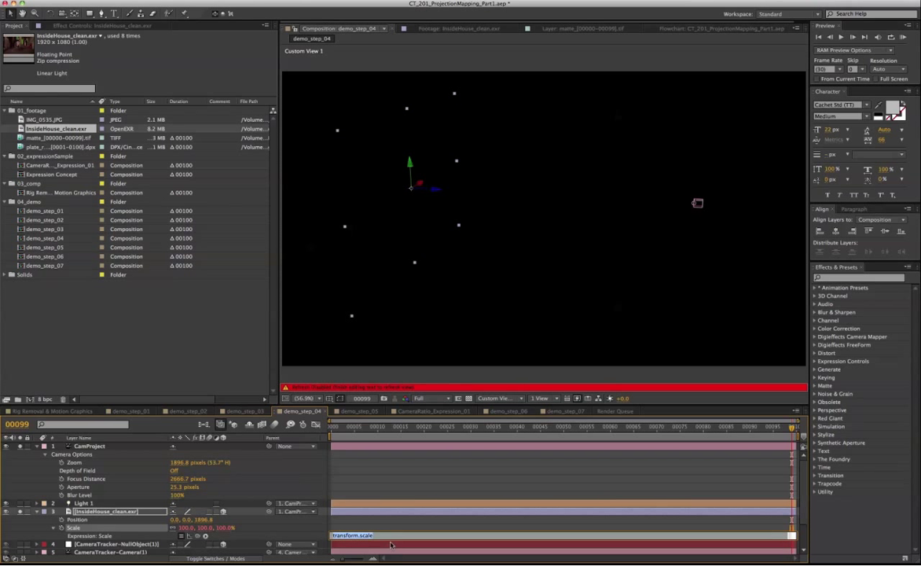
{"action": "mouse_move", "coordinate": [401, 493]}
{"action": "type", "text": "x = 100/thisComp.layer(\"CamProject\").cameraOption.zoom"}
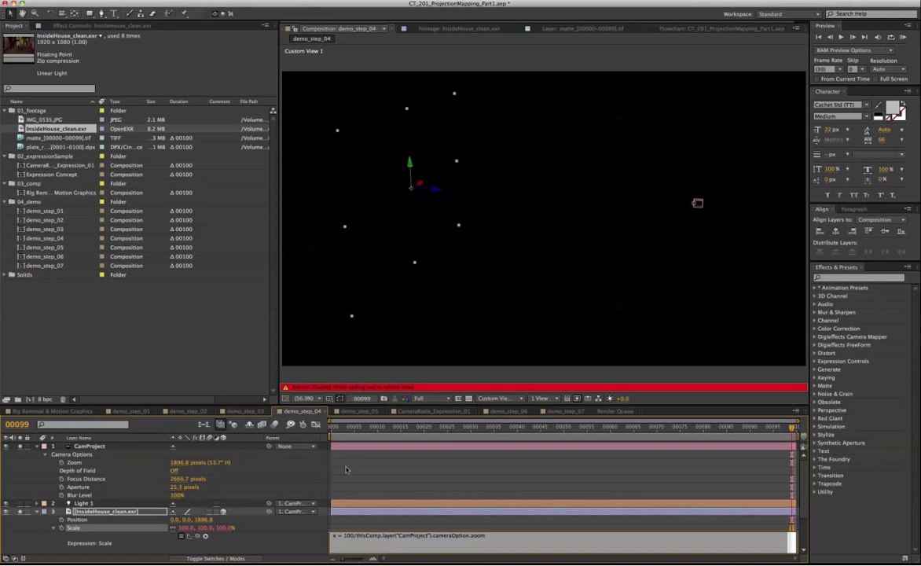
{"action": "mouse_move", "coordinate": [348, 470]}
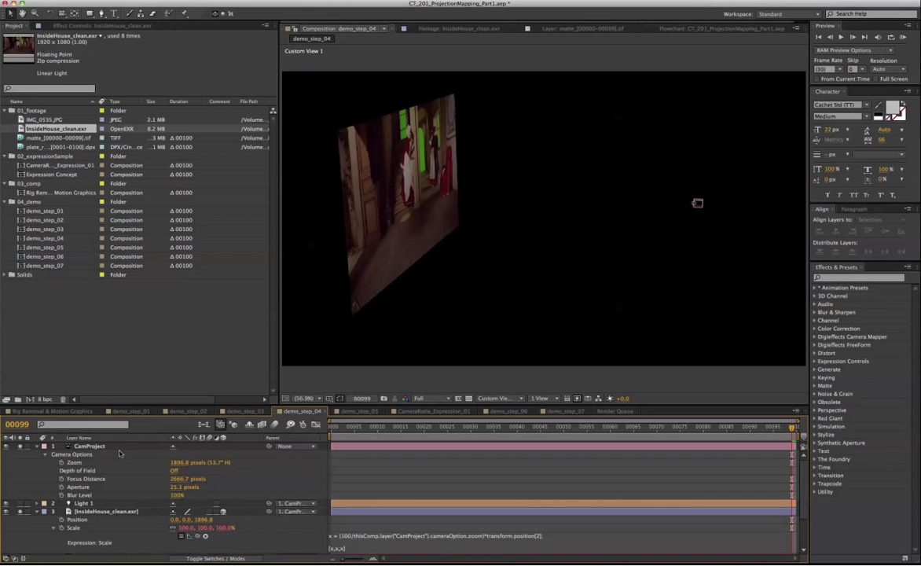
{"action": "left_click", "coordinate": [107, 511]}
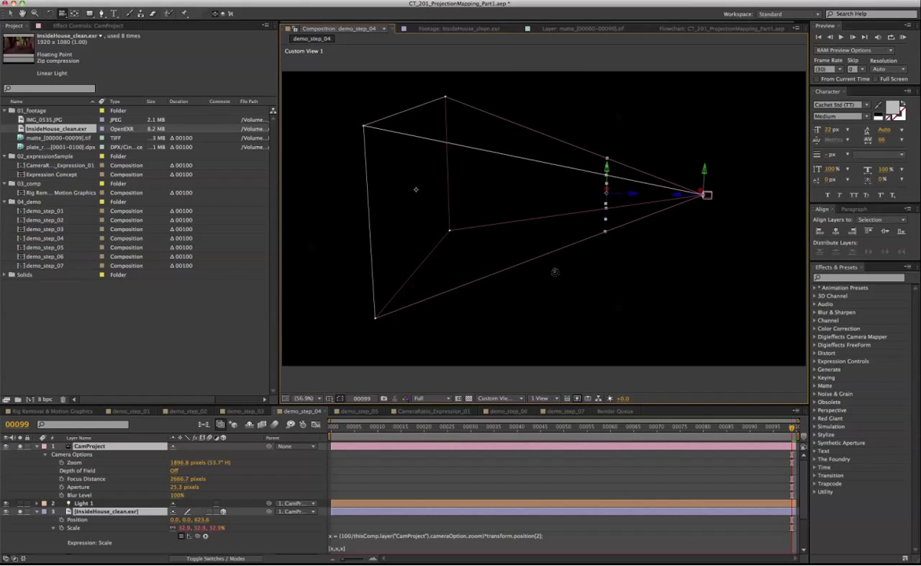
{"action": "left_click", "coordinate": [45, 445]}
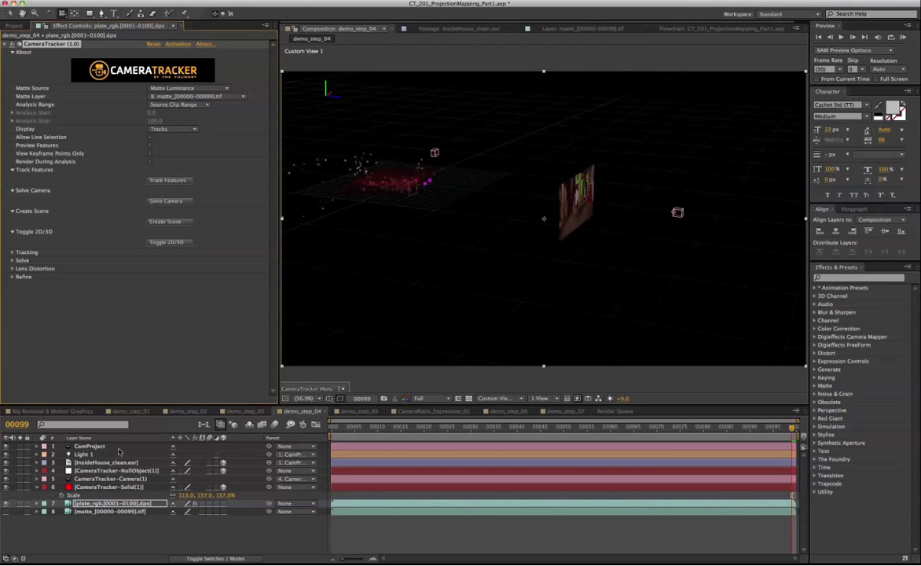
Parent CamProject to CameraTracker-NullObject and match it to the tracked camera
{"action": "left_click", "coordinate": [88, 446]}
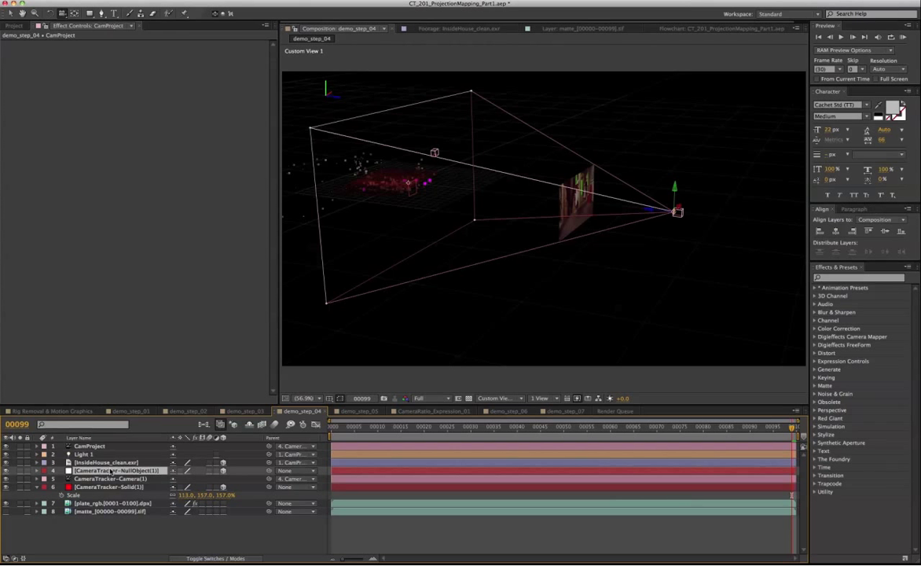
{"action": "left_click", "coordinate": [37, 470]}
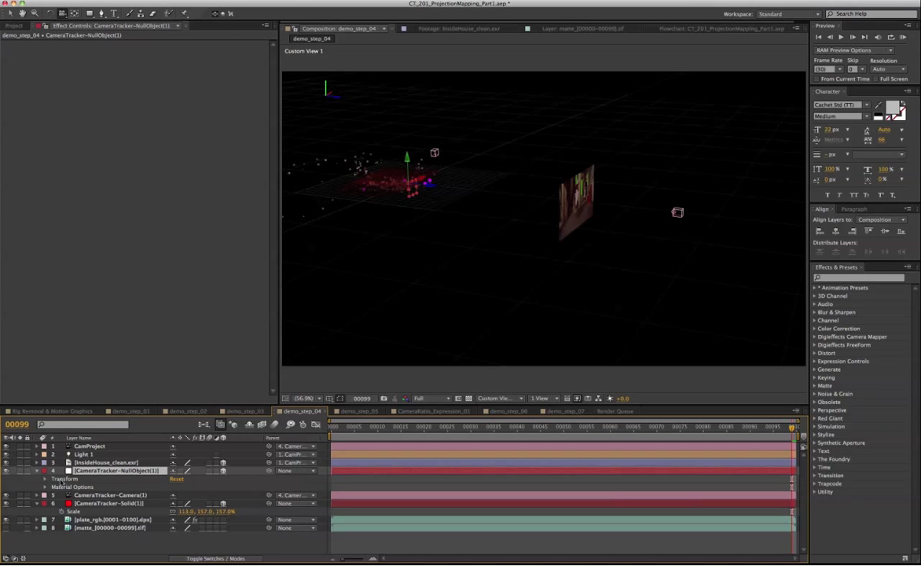
{"action": "left_click", "coordinate": [112, 479]}
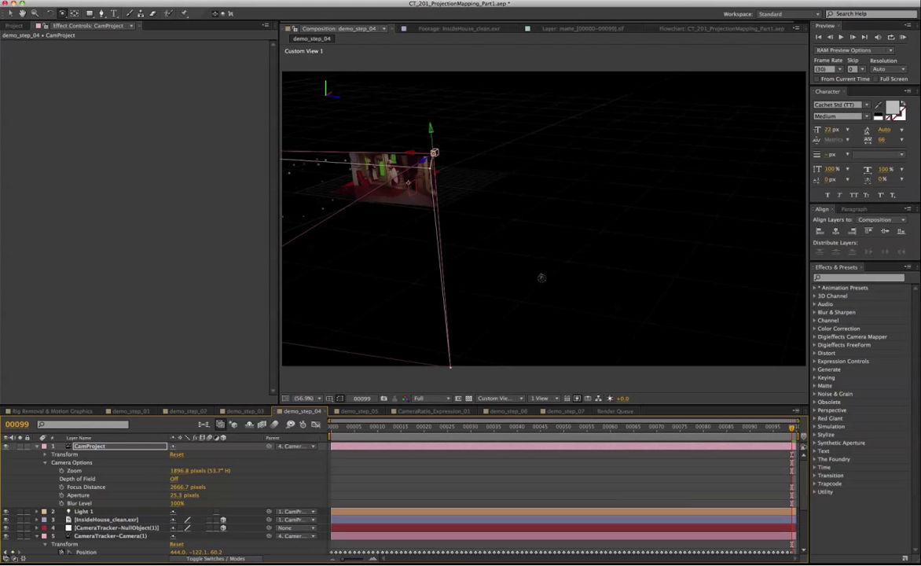
Orbit the scene and set CameraTracker-Solid(1) scale to 113, 157, 157%
{"action": "left_click_drag", "start_coordinate": [435, 152], "coordinate": [565, 167]}
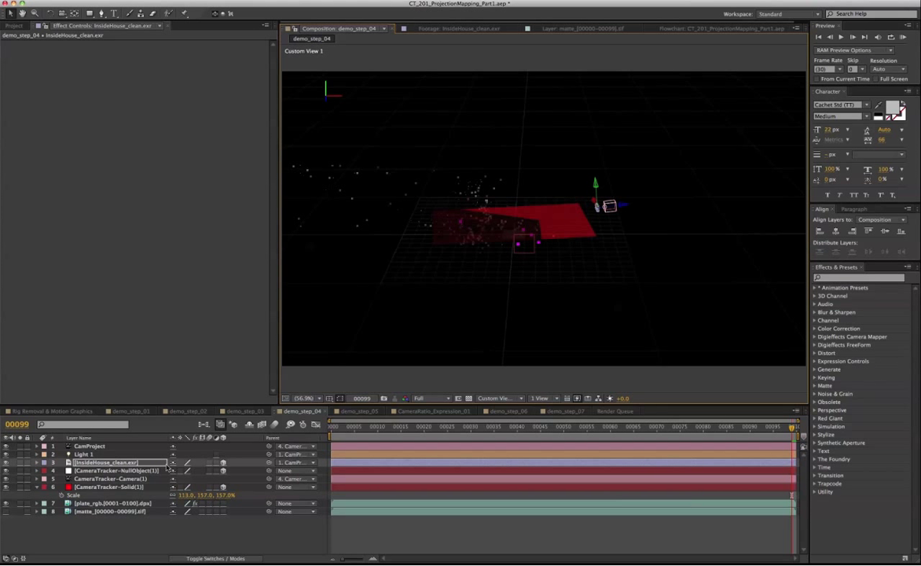
{"action": "left_click", "coordinate": [117, 487]}
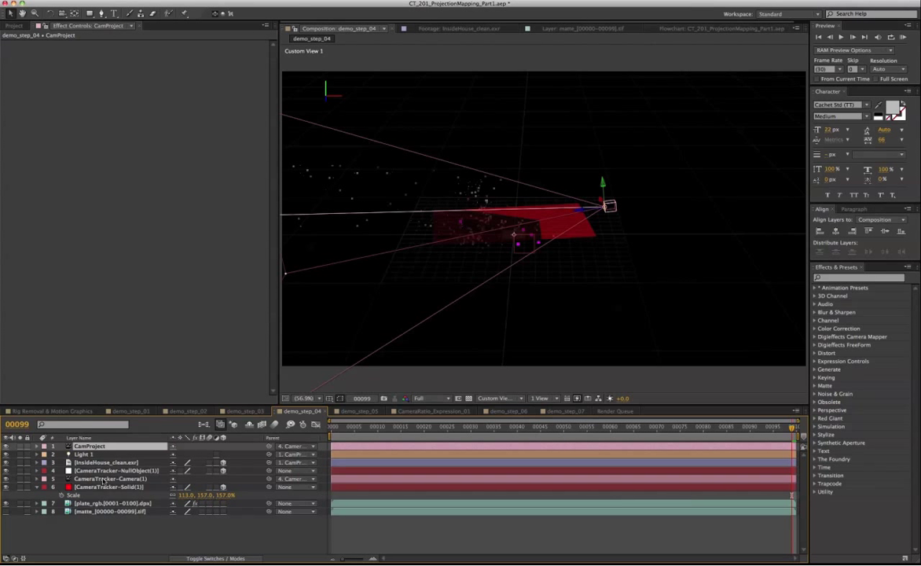
{"action": "left_click", "coordinate": [106, 462]}
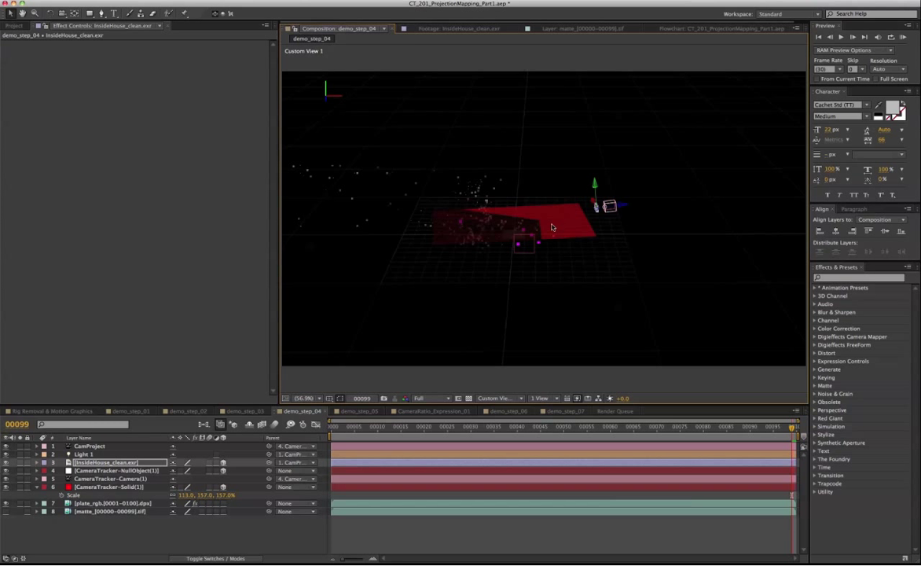
{"action": "mouse_move", "coordinate": [564, 224]}
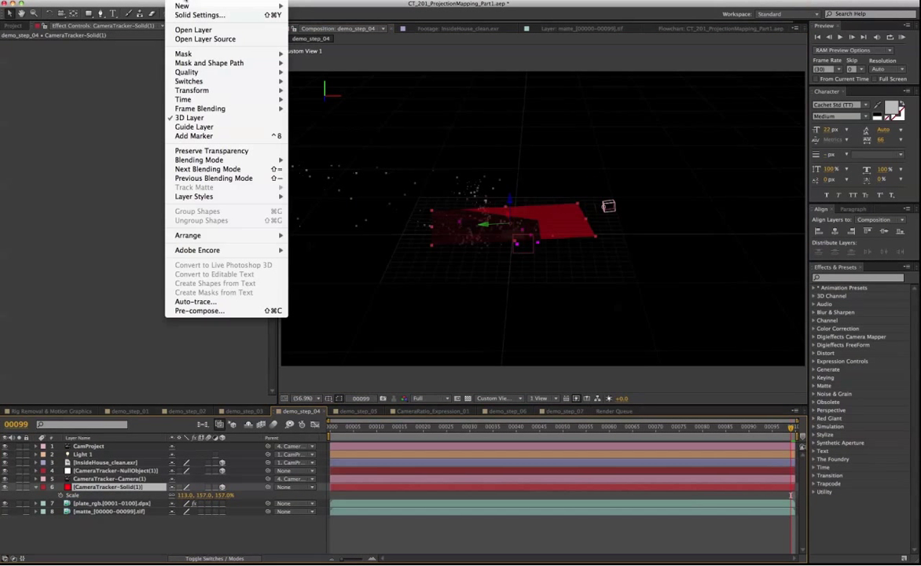
Change the tracker floor solid's color from red to FFFFFF white in Solid Settings
{"action": "left_click", "coordinate": [171, 174]}
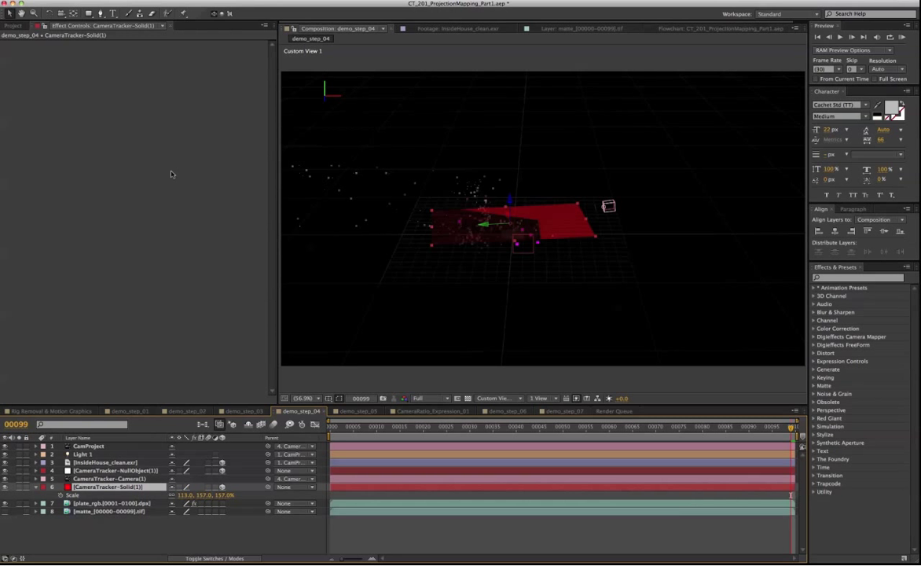
{"action": "left_click", "coordinate": [184, 15]}
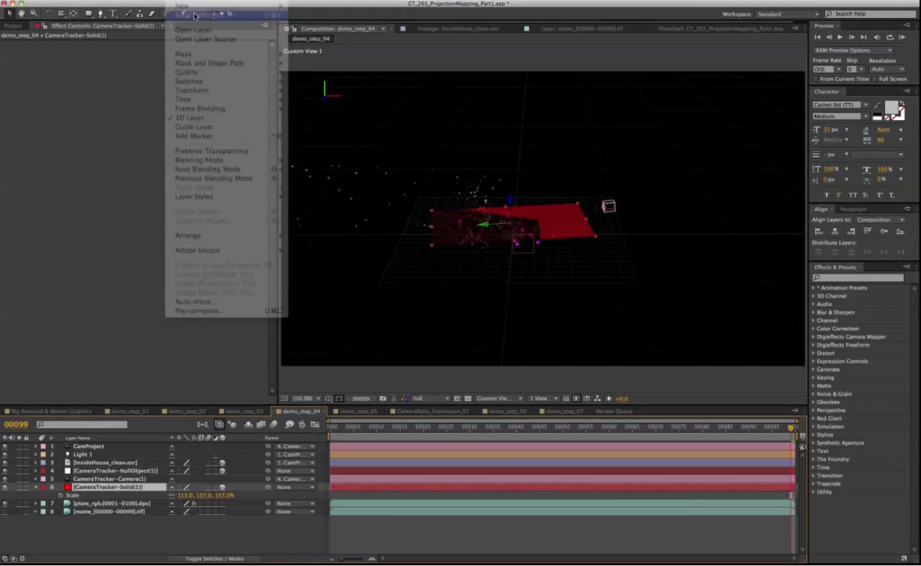
{"action": "left_click", "coordinate": [198, 14]}
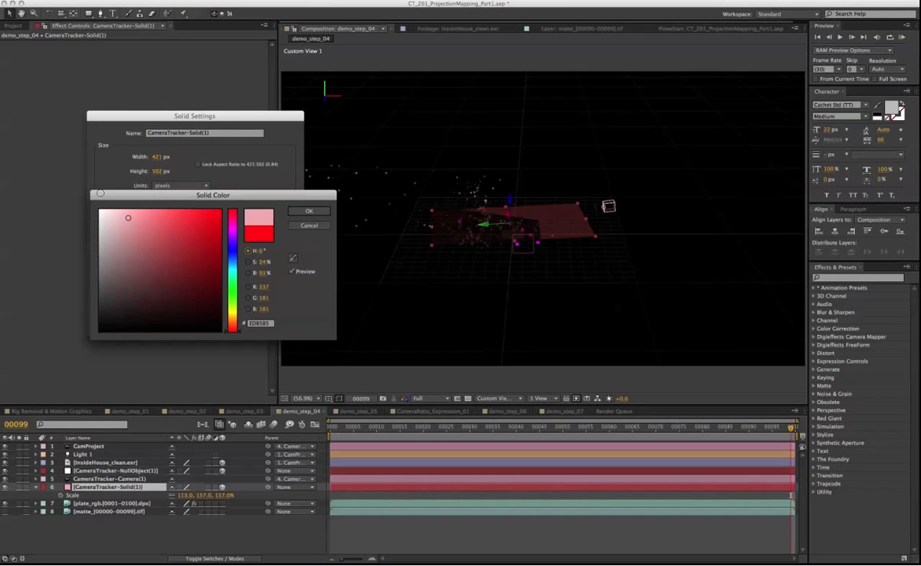
{"action": "left_click", "coordinate": [100, 214]}
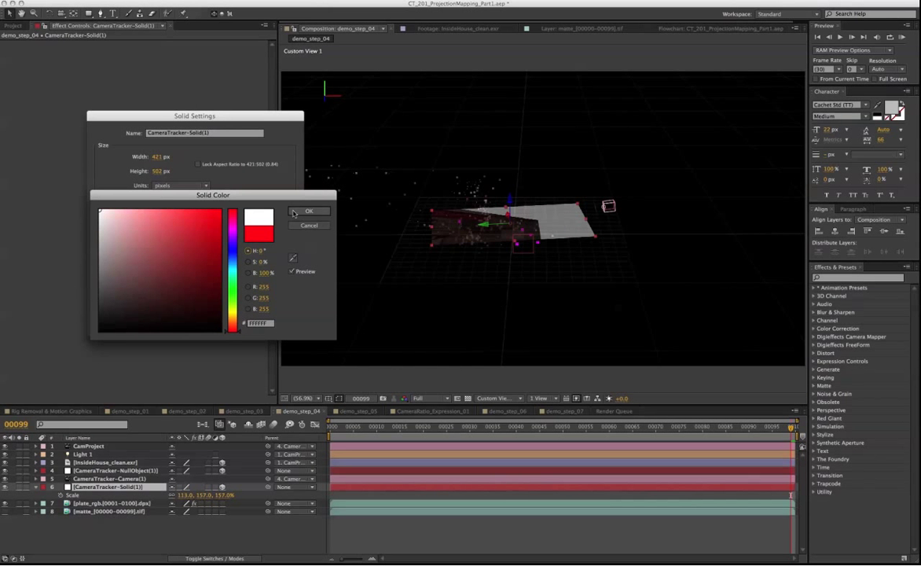
{"action": "left_click", "coordinate": [308, 212]}
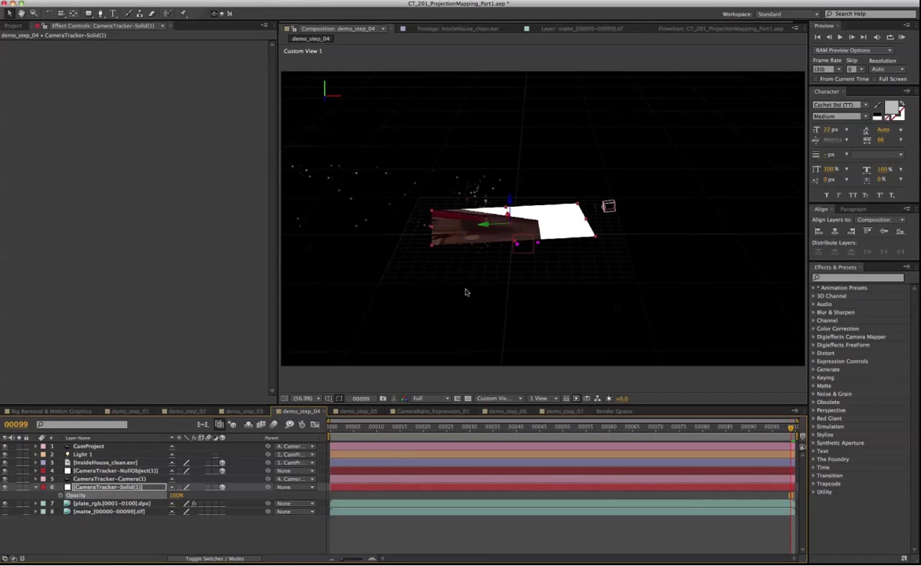
{"action": "left_click", "coordinate": [110, 478]}
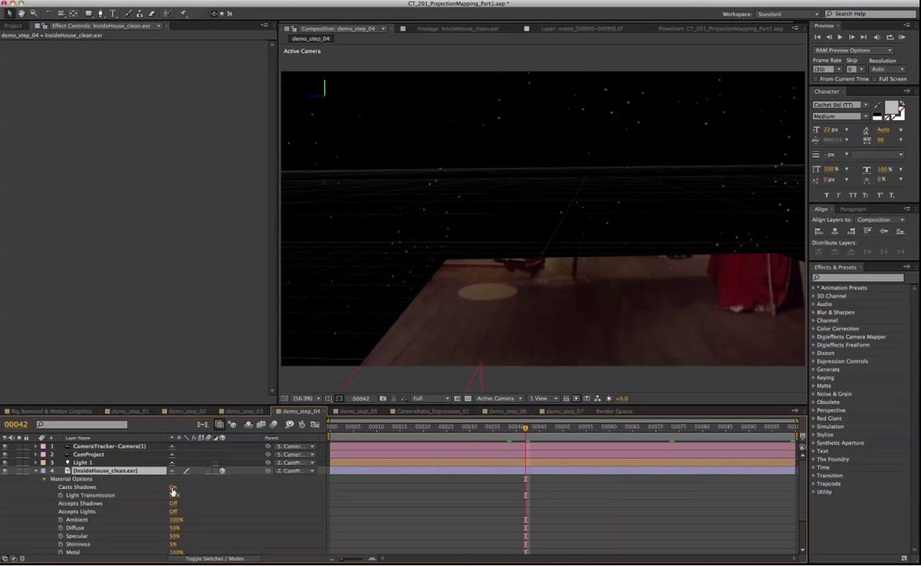
Turn on Casts Shadows for InsideHouse_clean.exr and choose the camera view
{"action": "left_click", "coordinate": [591, 430]}
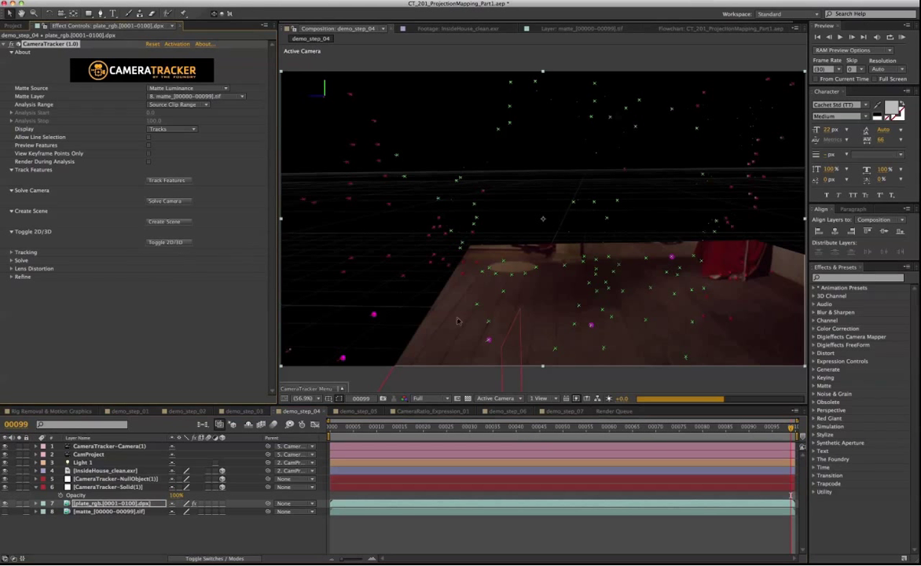
{"action": "left_click", "coordinate": [499, 398]}
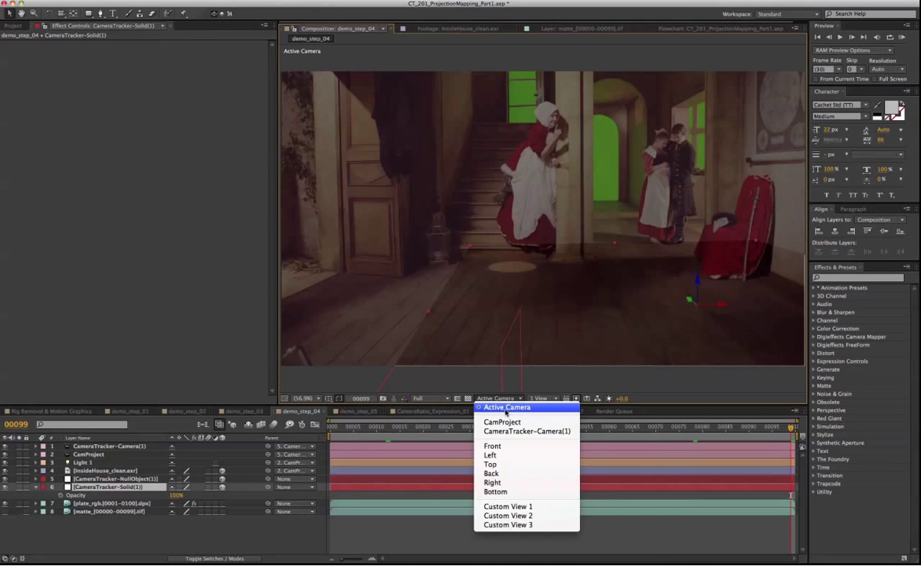
Keep the Active Camera view and outline the floor with a Pen tool mask
{"action": "left_click", "coordinate": [507, 407]}
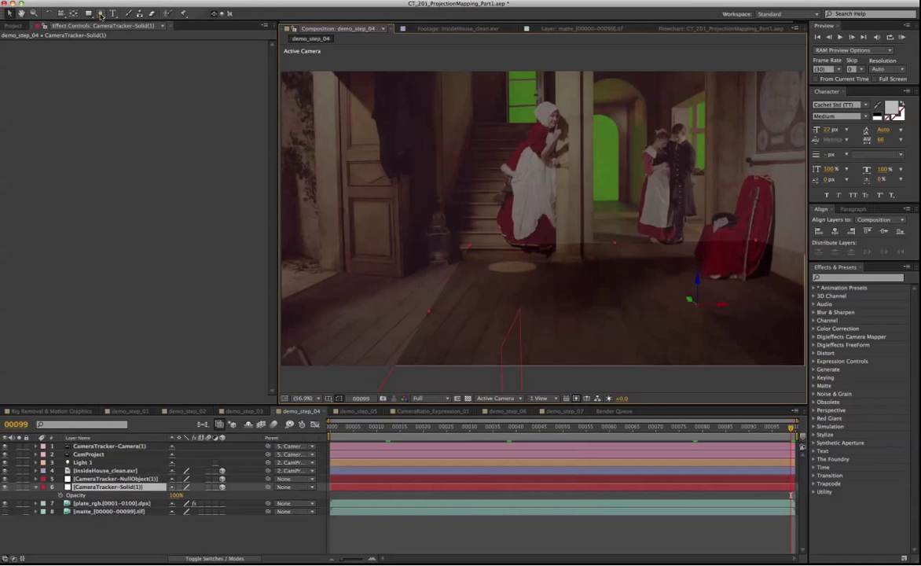
{"action": "left_click", "coordinate": [100, 13]}
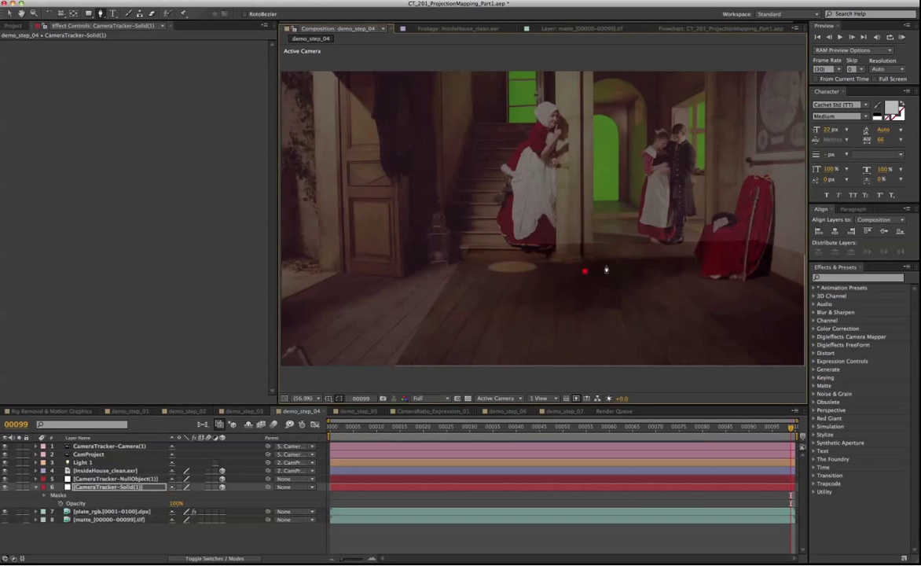
{"action": "left_click", "coordinate": [659, 264]}
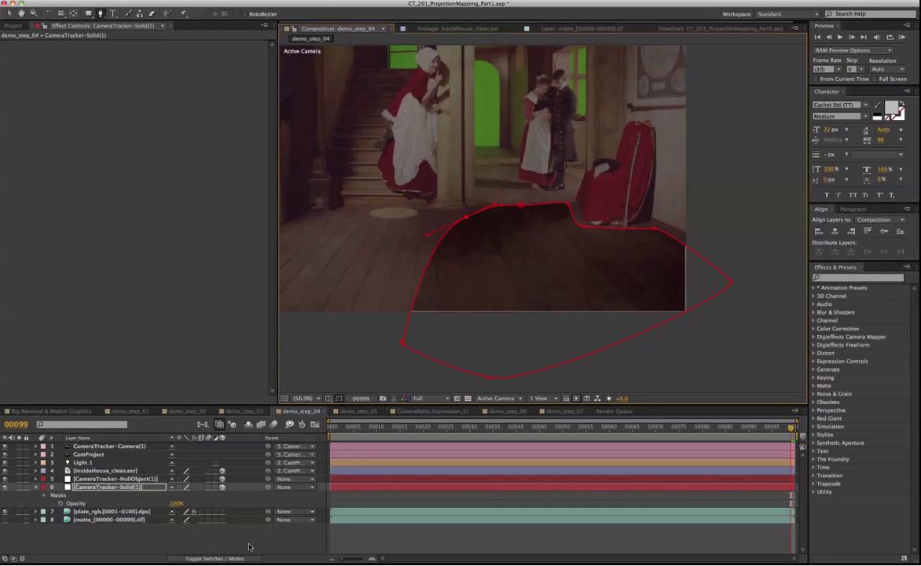
{"action": "left_click", "coordinate": [45, 494]}
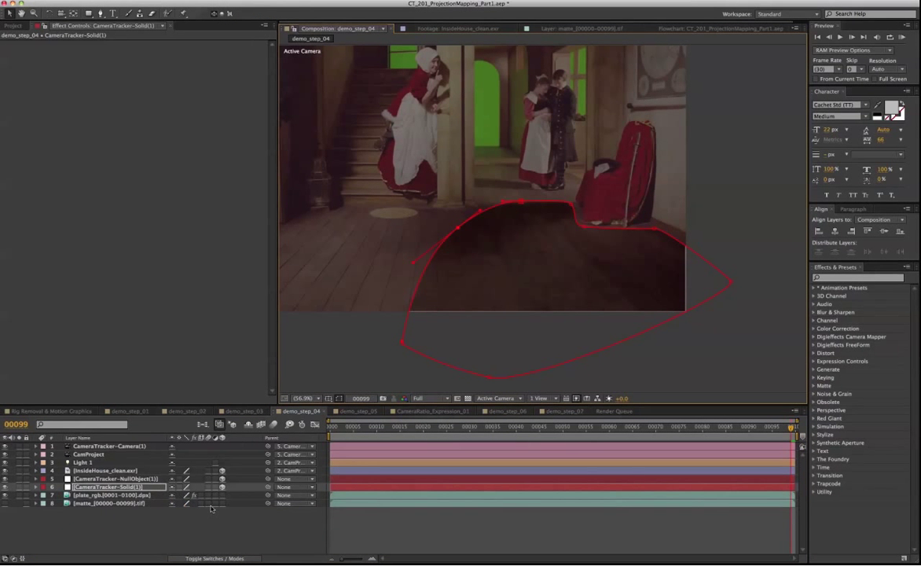
{"action": "left_click", "coordinate": [35, 487]}
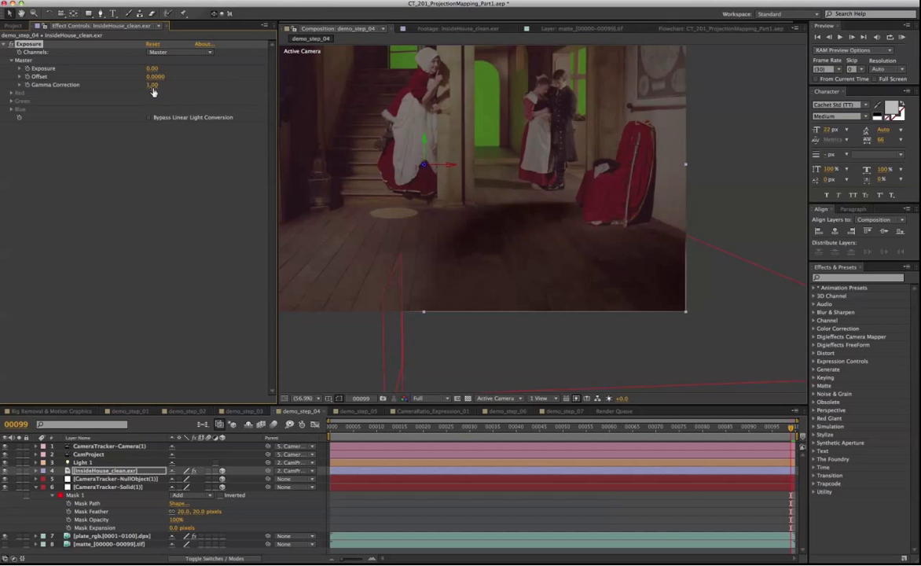
Set Exposure gamma to 1.22, then add Hue/Saturation and adjust Master Saturation
{"action": "double_click", "coordinate": [151, 85]}
{"action": "type", "text": "1.22"}
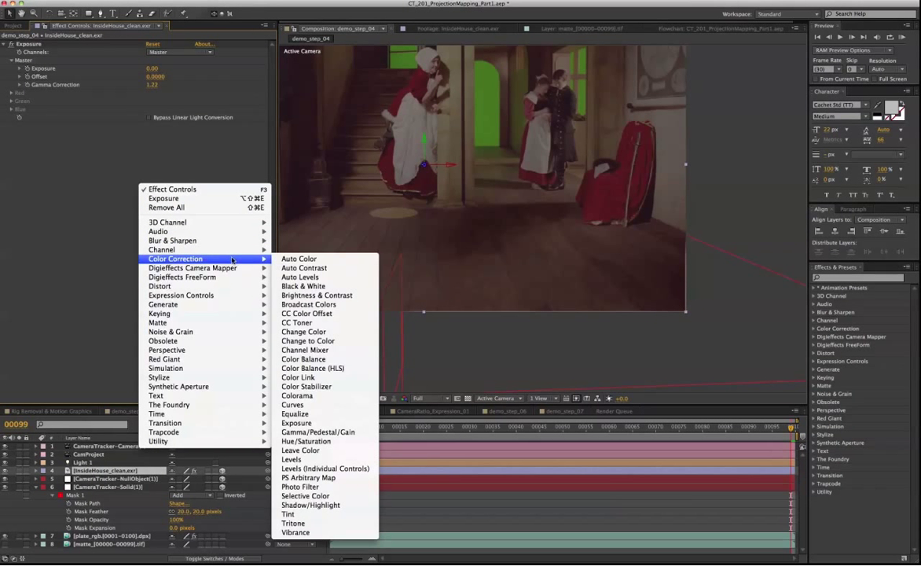
{"action": "mouse_move", "coordinate": [304, 332]}
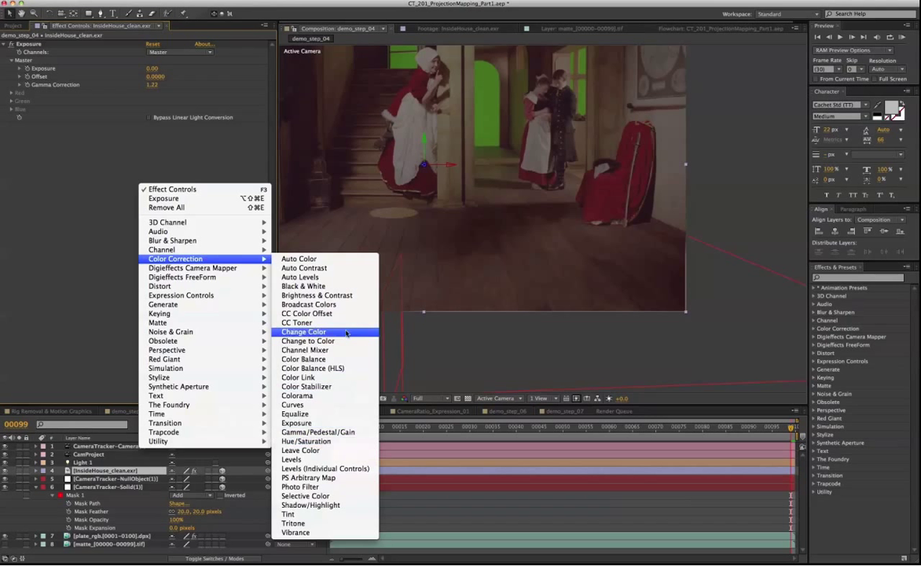
{"action": "mouse_move", "coordinate": [306, 440]}
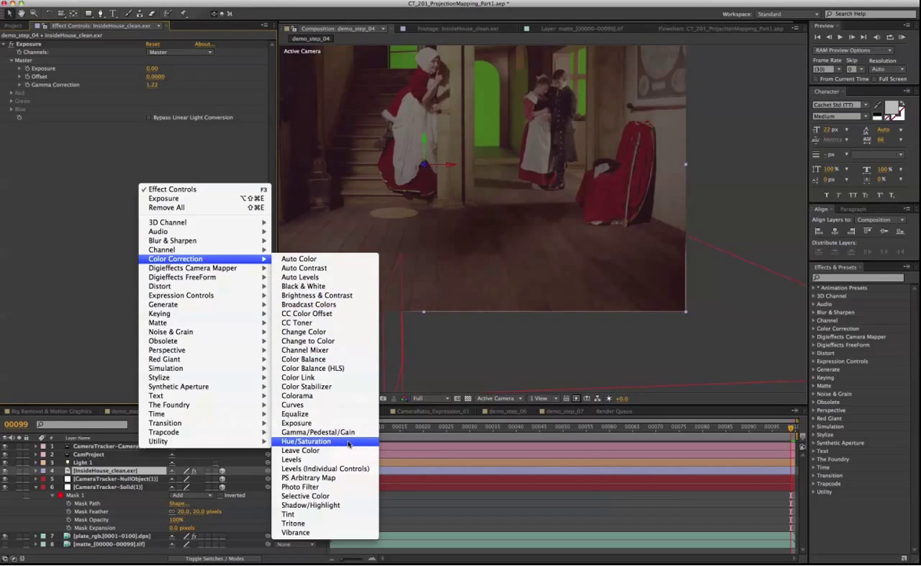
{"action": "left_click", "coordinate": [306, 441]}
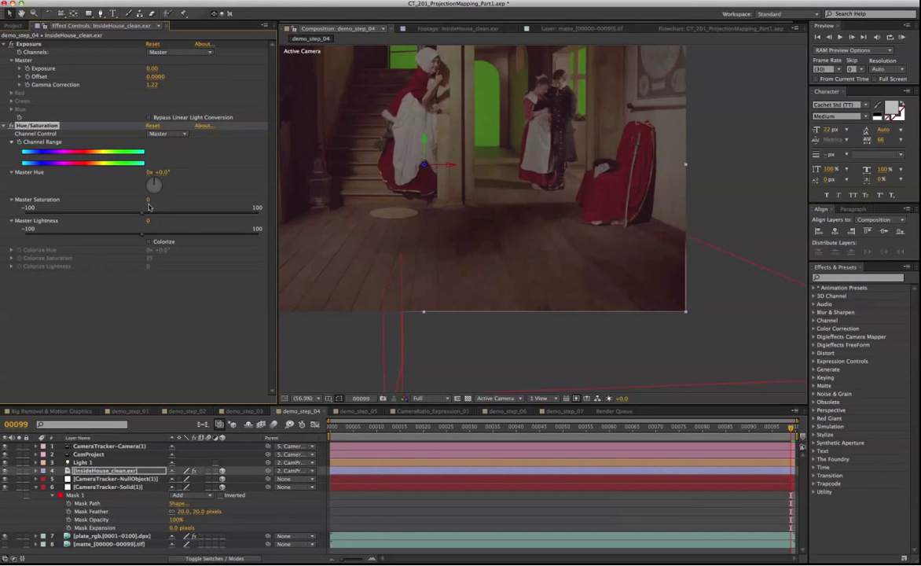
{"action": "left_click_drag", "start_coordinate": [148, 202], "coordinate": [150, 203]}
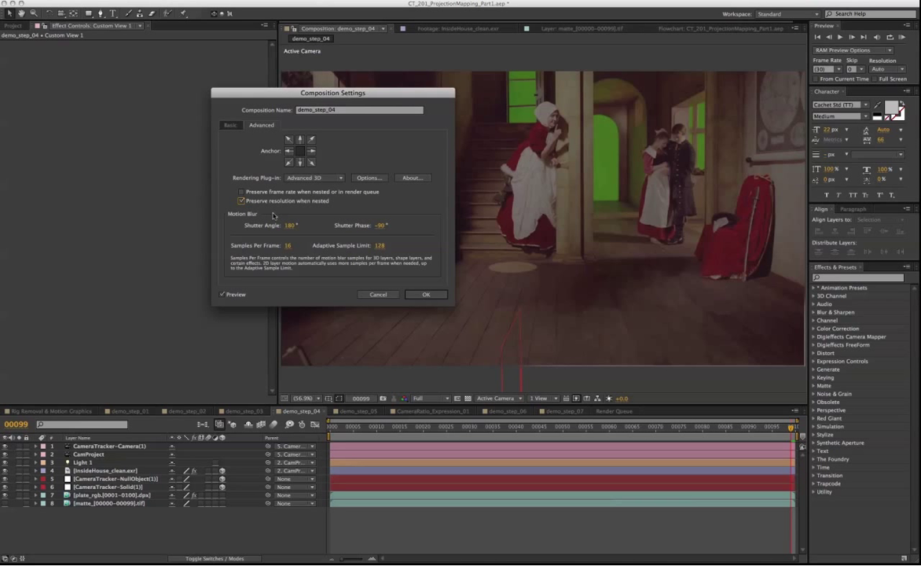
{"action": "mouse_move", "coordinate": [271, 216]}
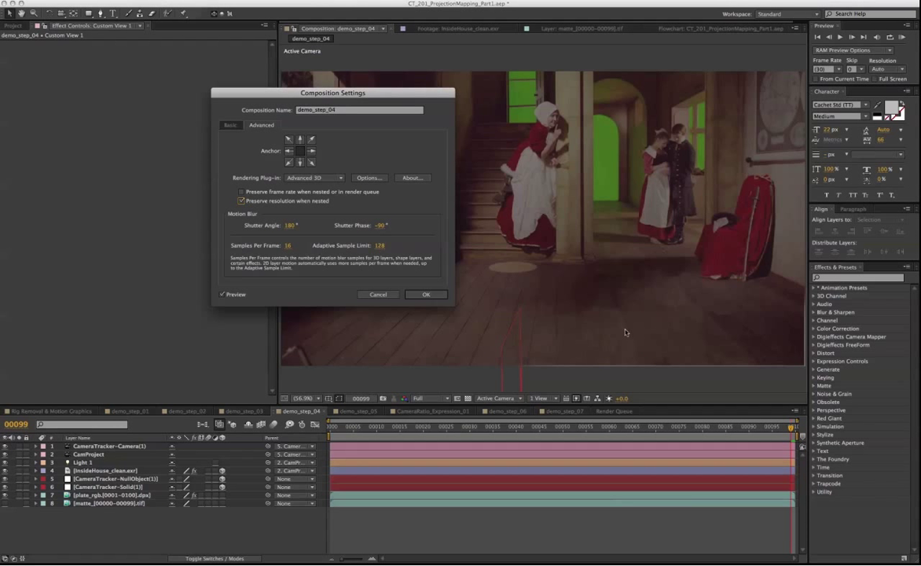
{"action": "mouse_move", "coordinate": [693, 336]}
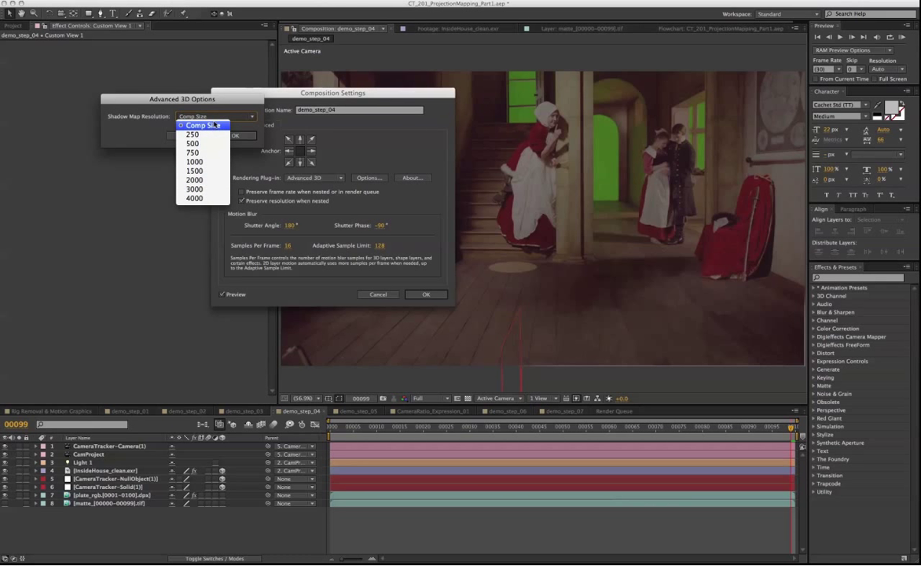
Keep Shadow Map Resolution at Comp Size and confirm demo_step_04's composition settings
{"action": "left_click", "coordinate": [202, 125]}
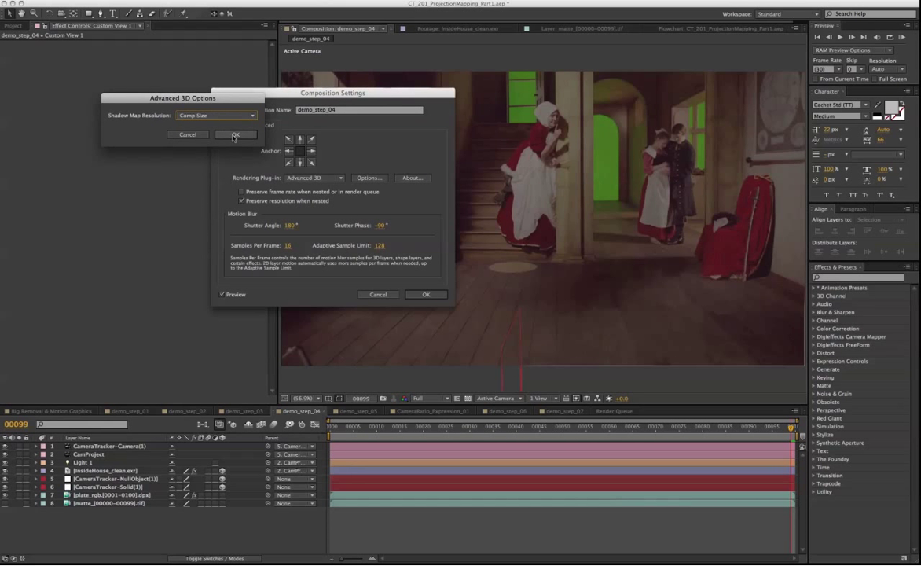
{"action": "left_click", "coordinate": [236, 134]}
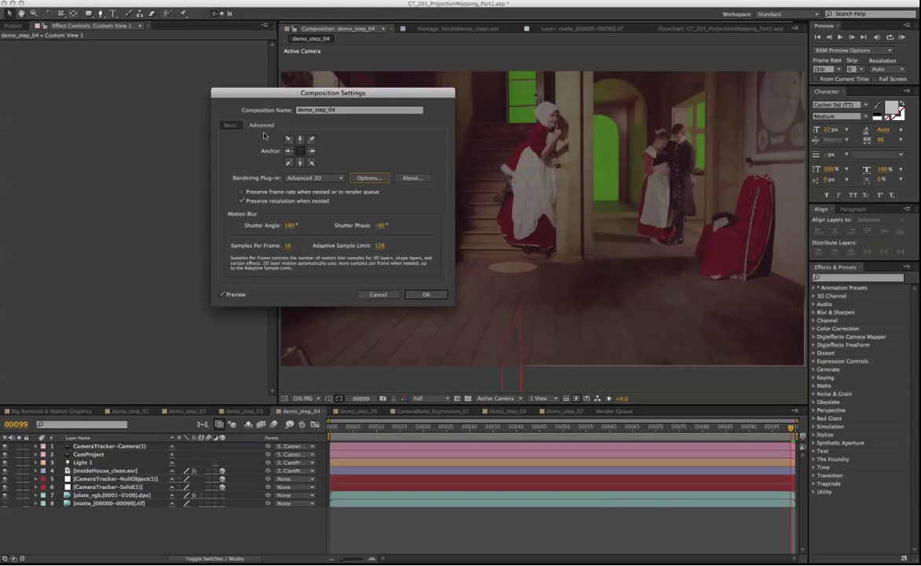
{"action": "left_click", "coordinate": [426, 294]}
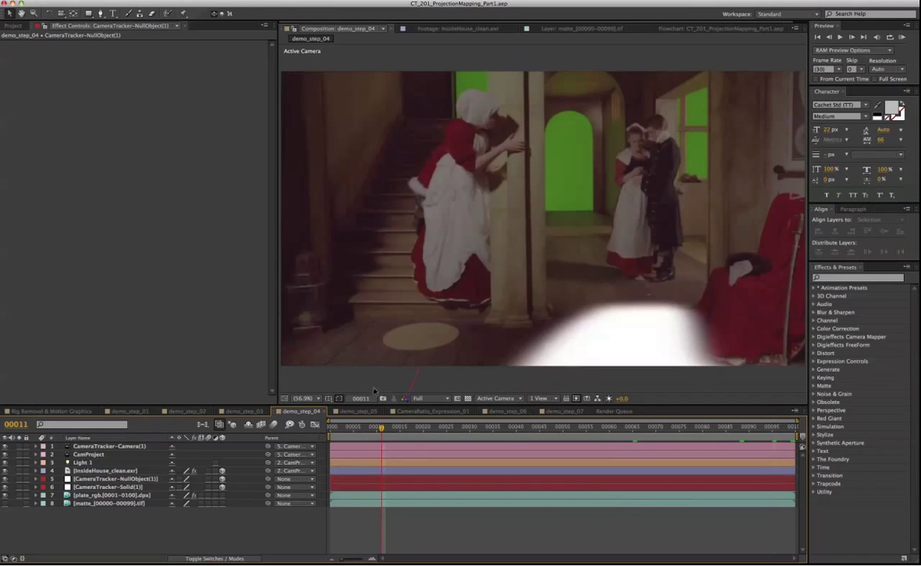
Move the time indicator to frames 19, 41 and 83 to review the floor patch
{"action": "left_click", "coordinate": [418, 426]}
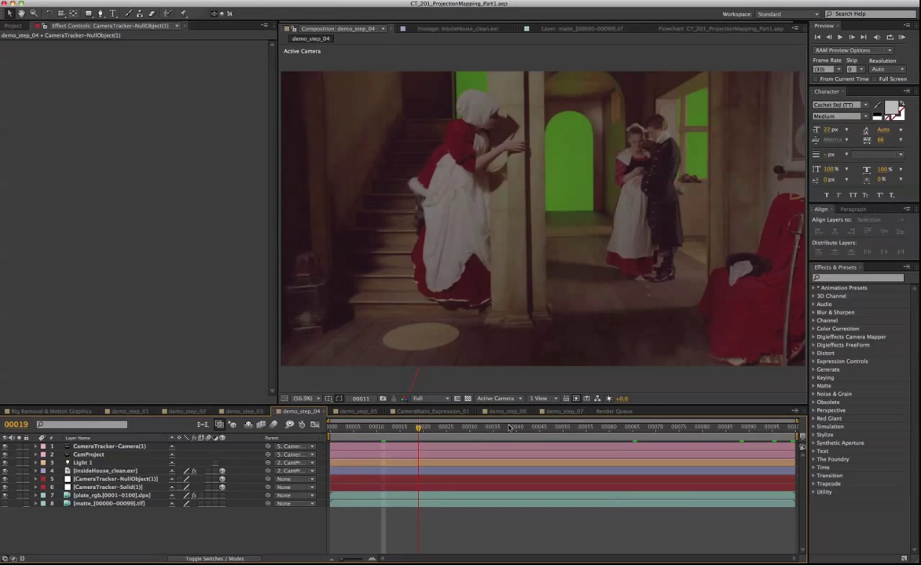
{"action": "left_click", "coordinate": [520, 427]}
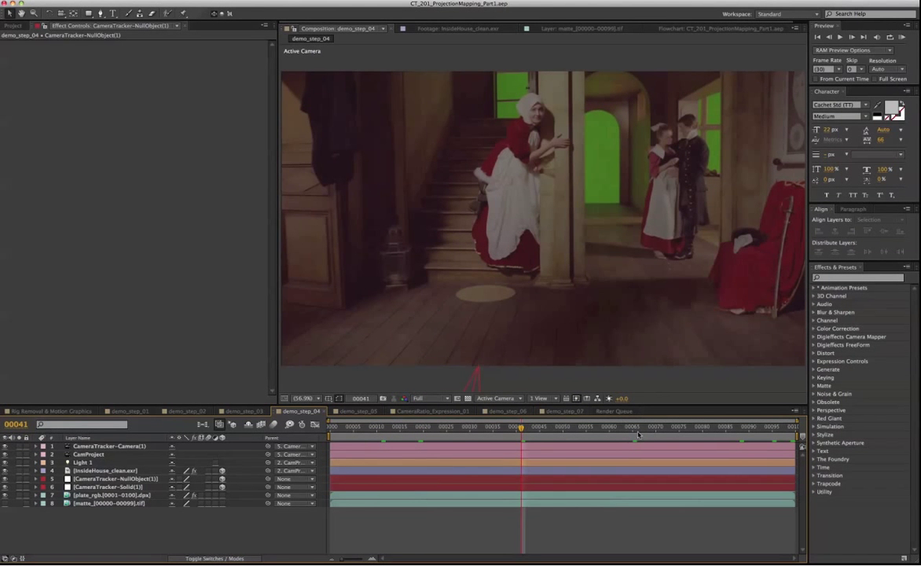
{"action": "left_click", "coordinate": [715, 426]}
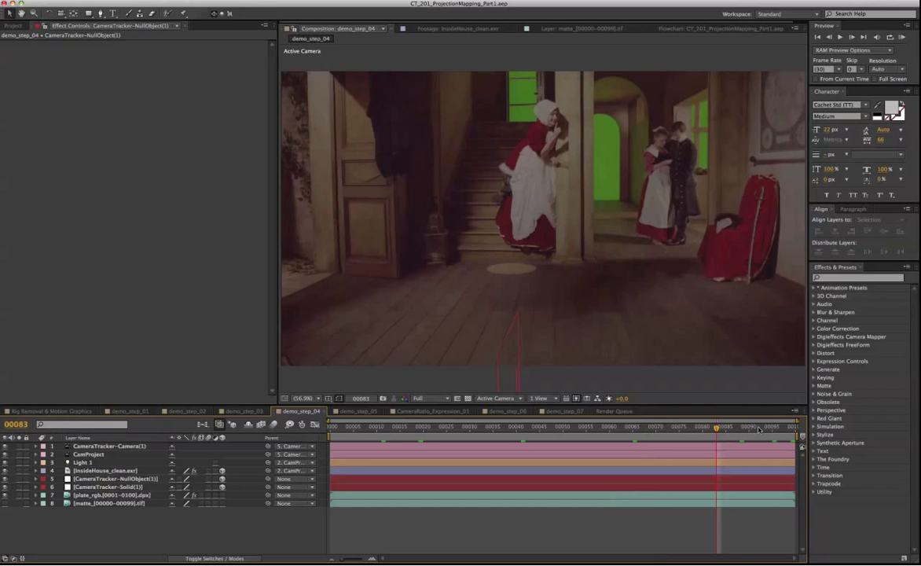